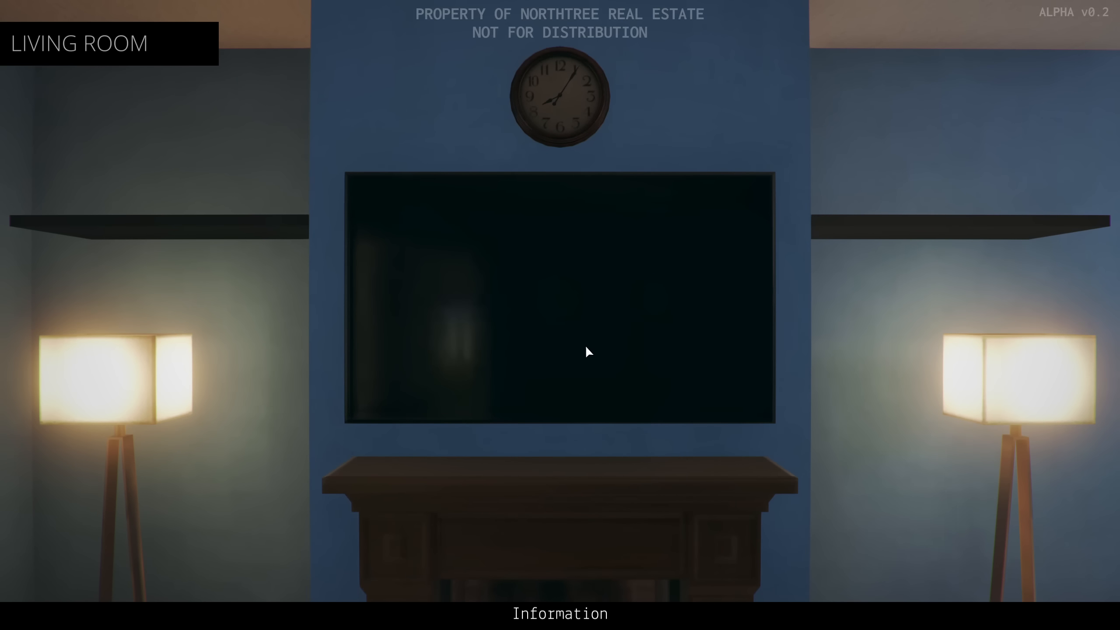
{"action": "mouse_move", "coordinate": [544, 140]}
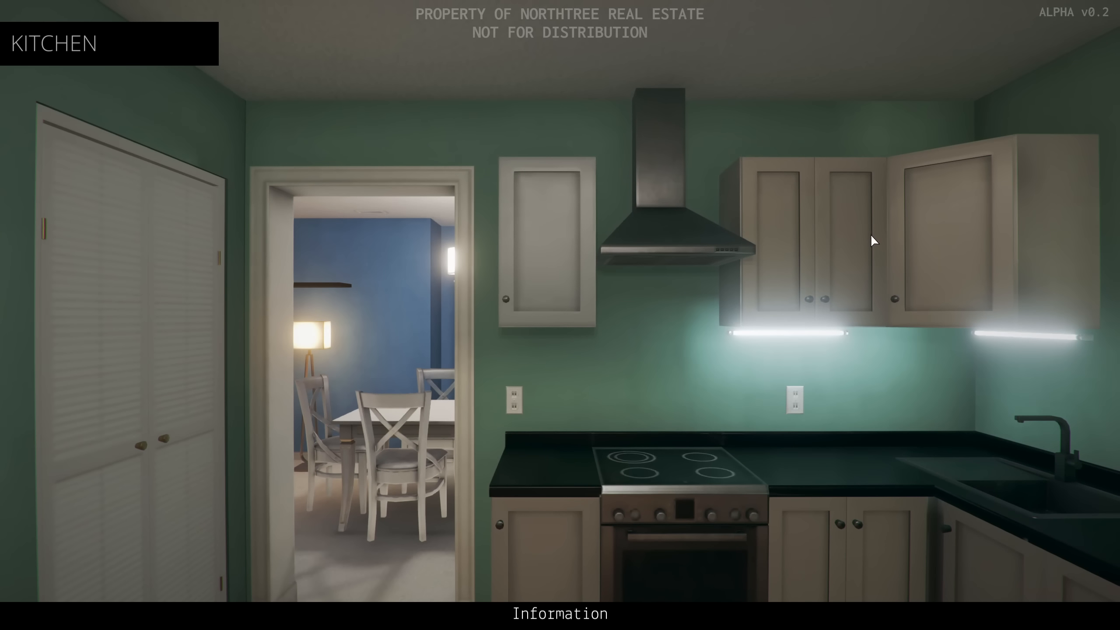
{"action": "mouse_move", "coordinate": [194, 304]}
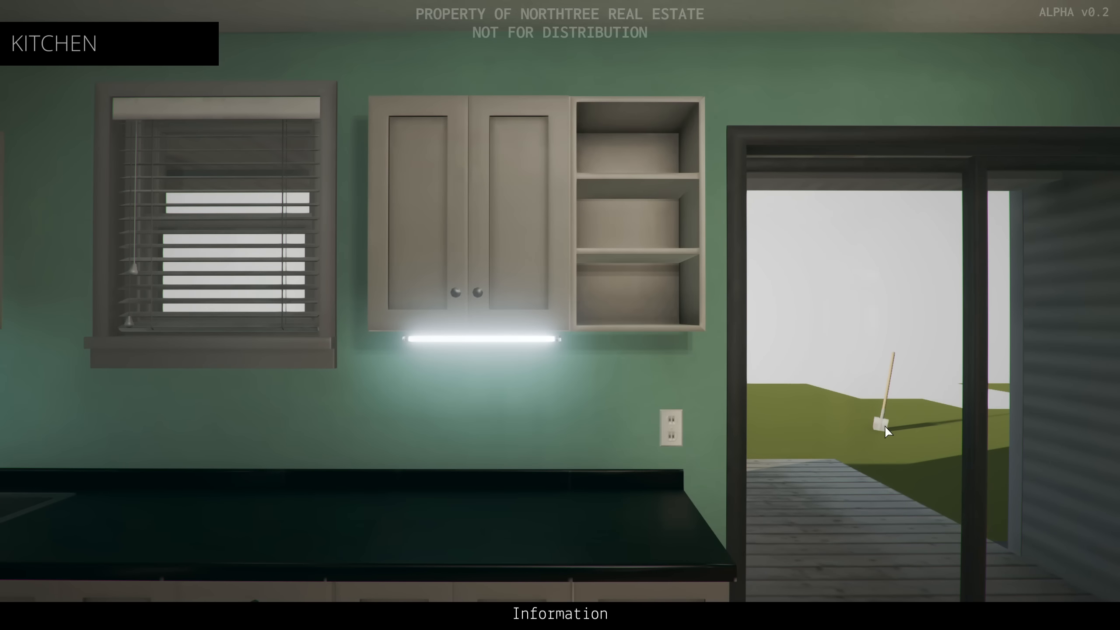
{"action": "mouse_move", "coordinate": [895, 398]}
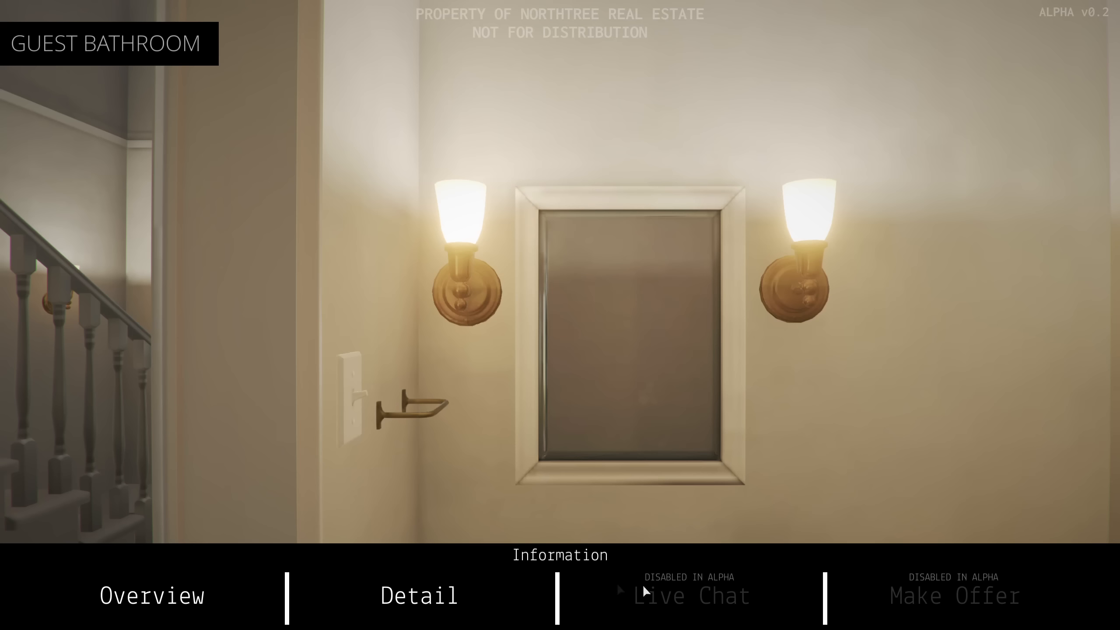
Show the realtor's speech bubble on the guest bathroom's updated fixtures and plumbing.
{"action": "left_click", "coordinate": [419, 596]}
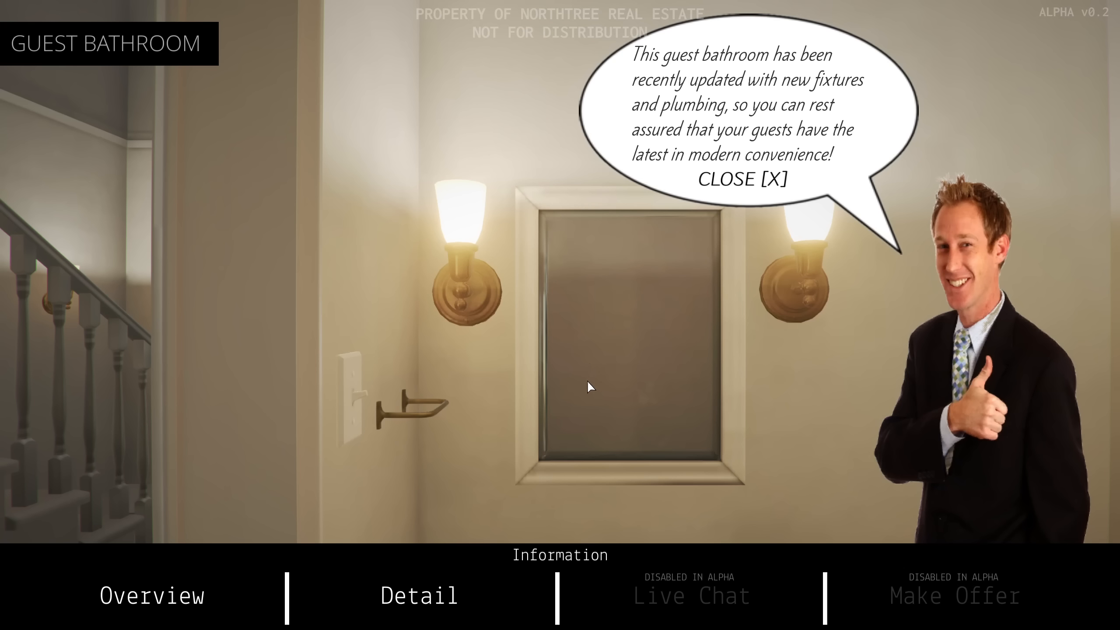
{"action": "mouse_move", "coordinate": [590, 390]}
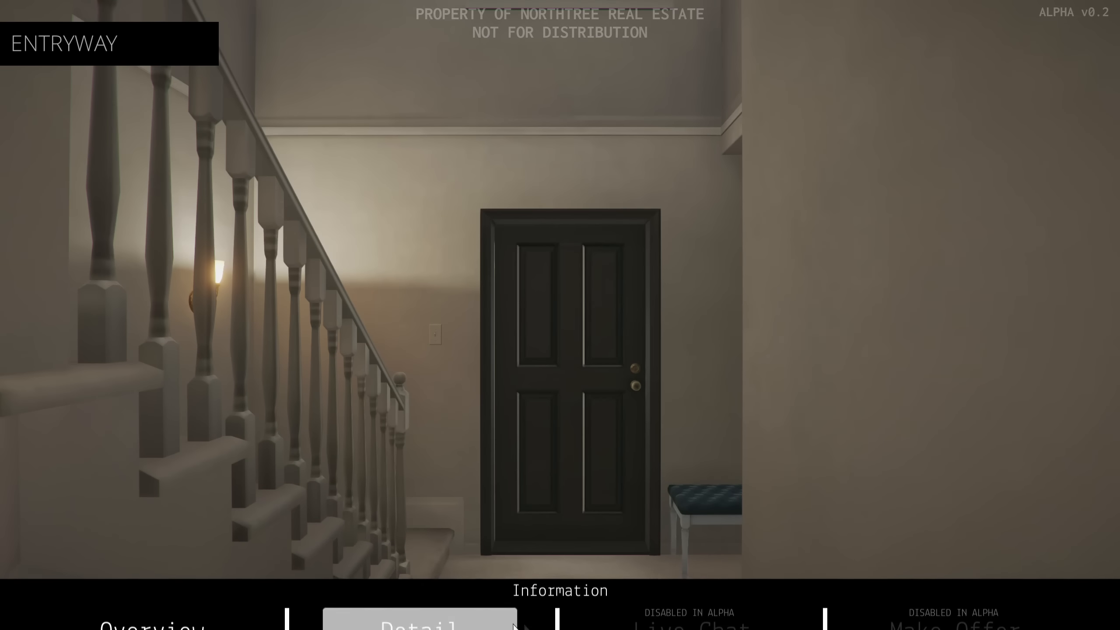
View the entryway's vaulted-ceiling description and front-door close-up, then continue to the living room.
{"action": "left_click", "coordinate": [419, 619]}
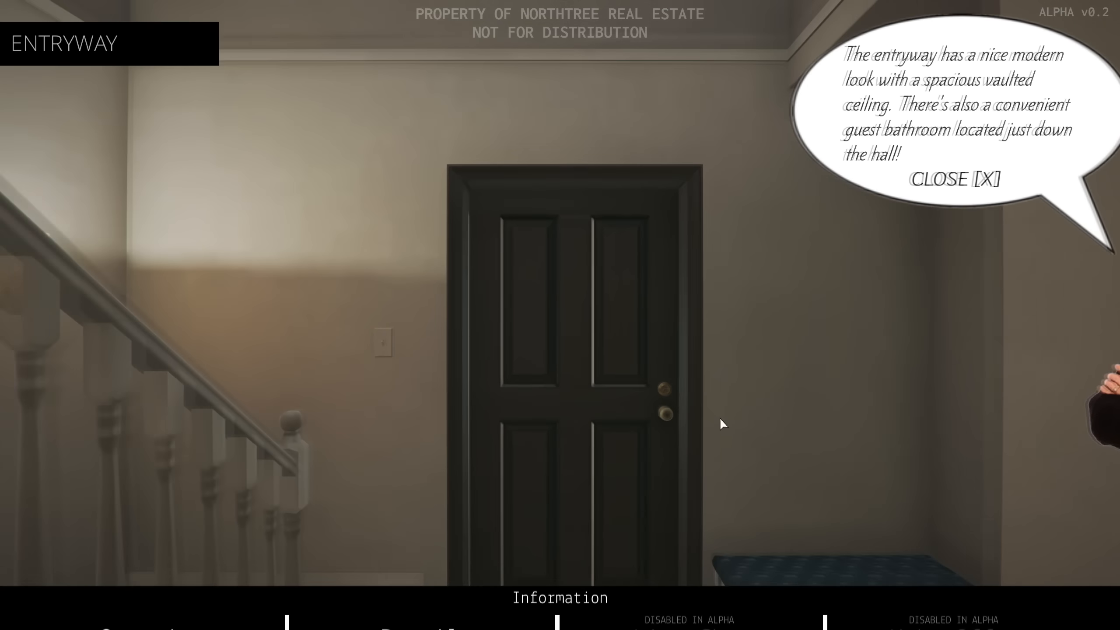
{"action": "left_click", "coordinate": [419, 612]}
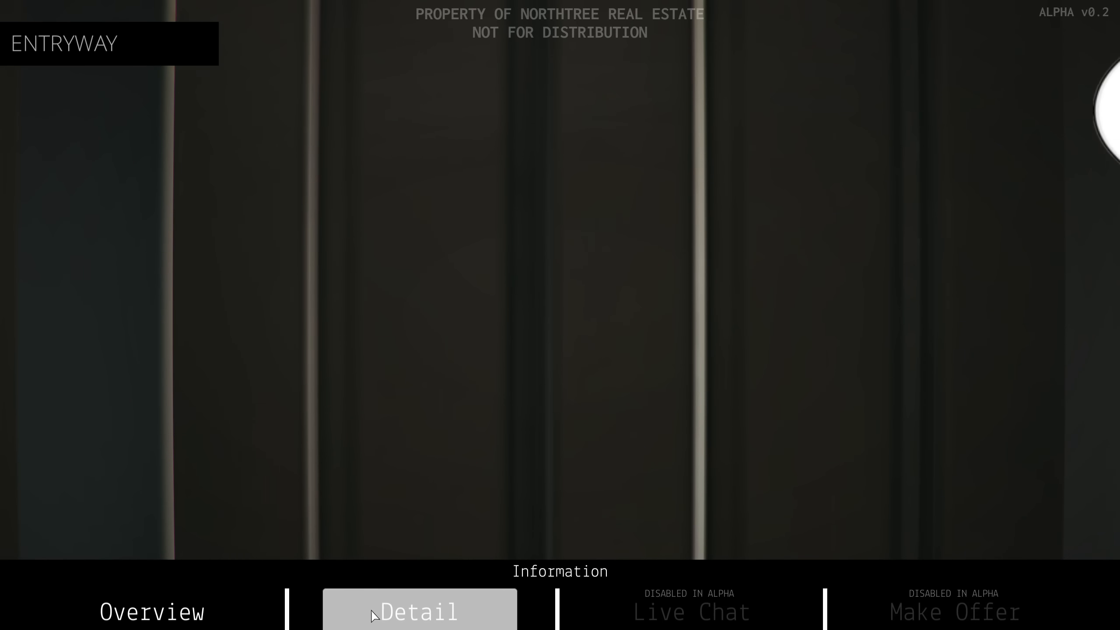
{"action": "left_click", "coordinate": [418, 611]}
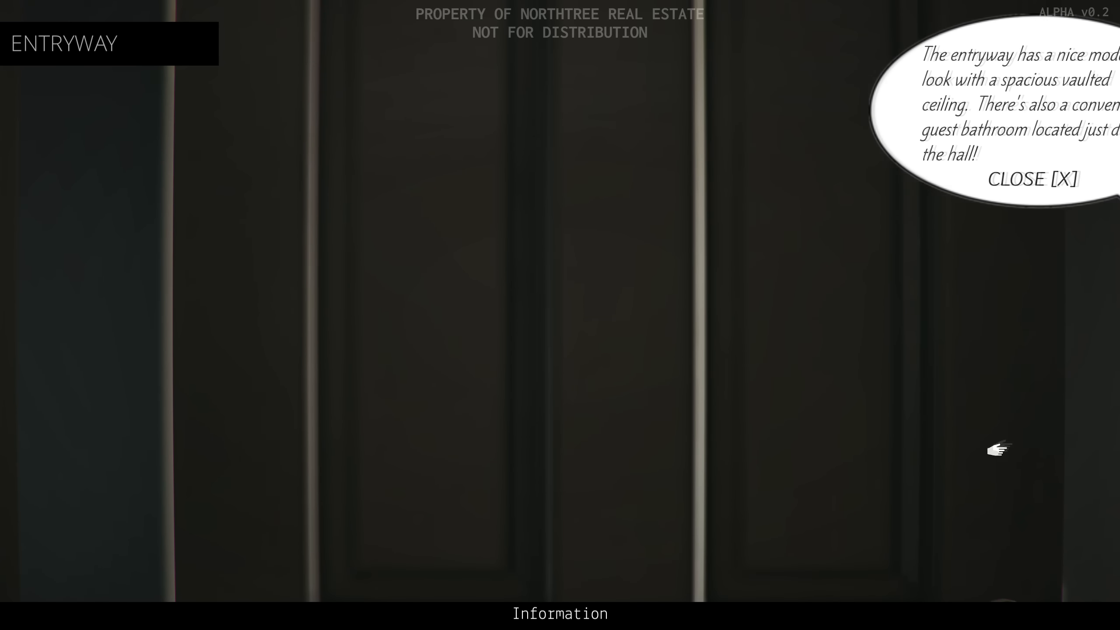
{"action": "left_click", "coordinate": [1032, 178]}
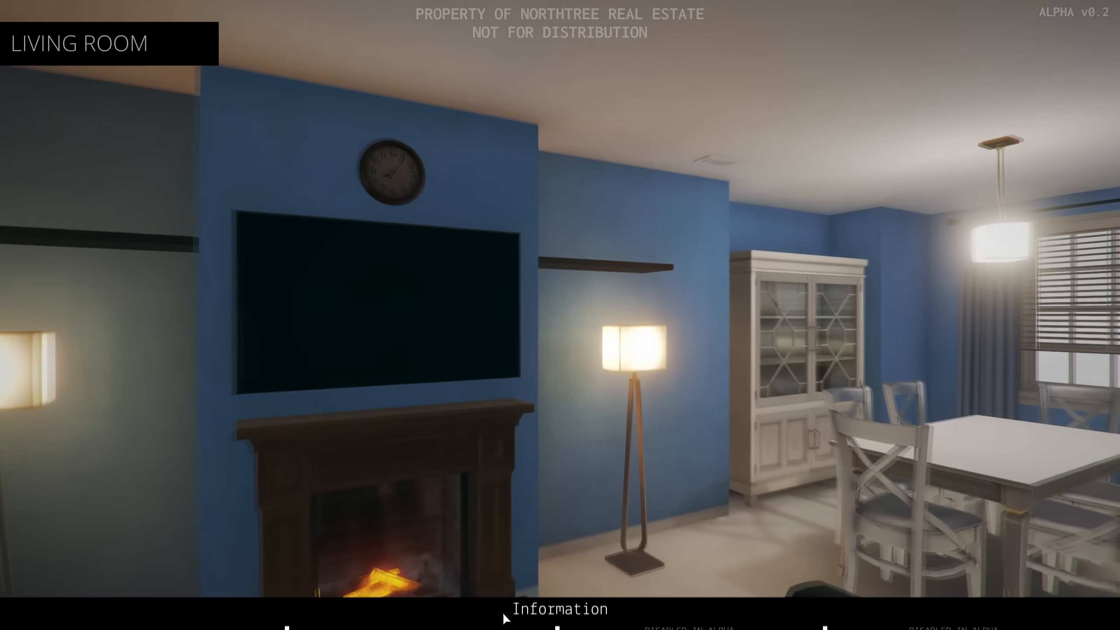
Advance from the living room to the dining room and show its entertaining-space description.
{"action": "left_click", "coordinate": [419, 613]}
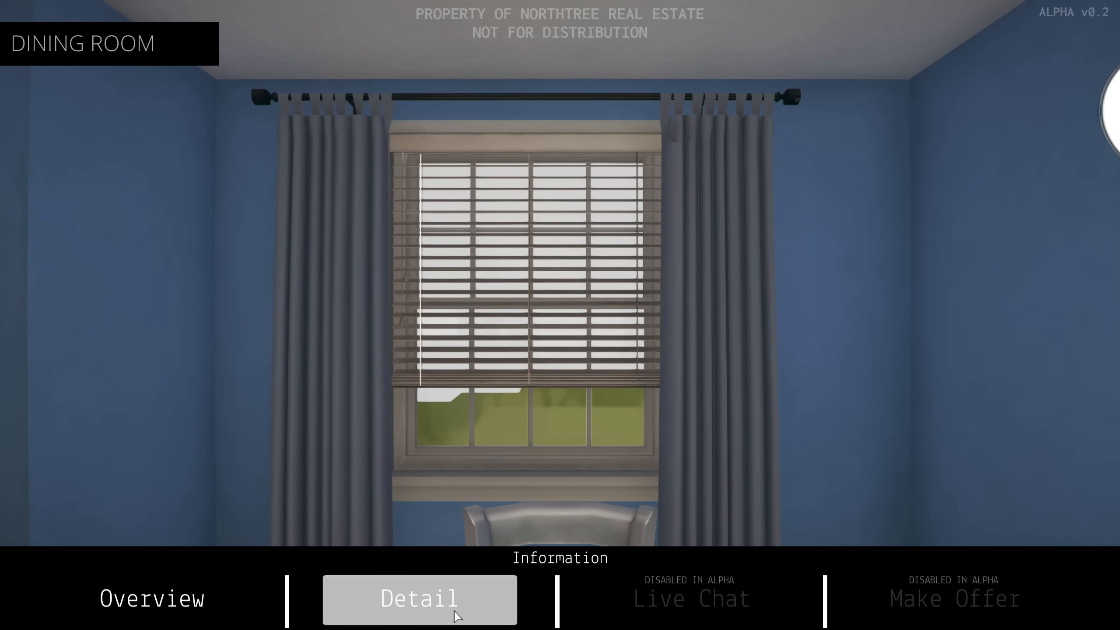
{"action": "left_click", "coordinate": [419, 599]}
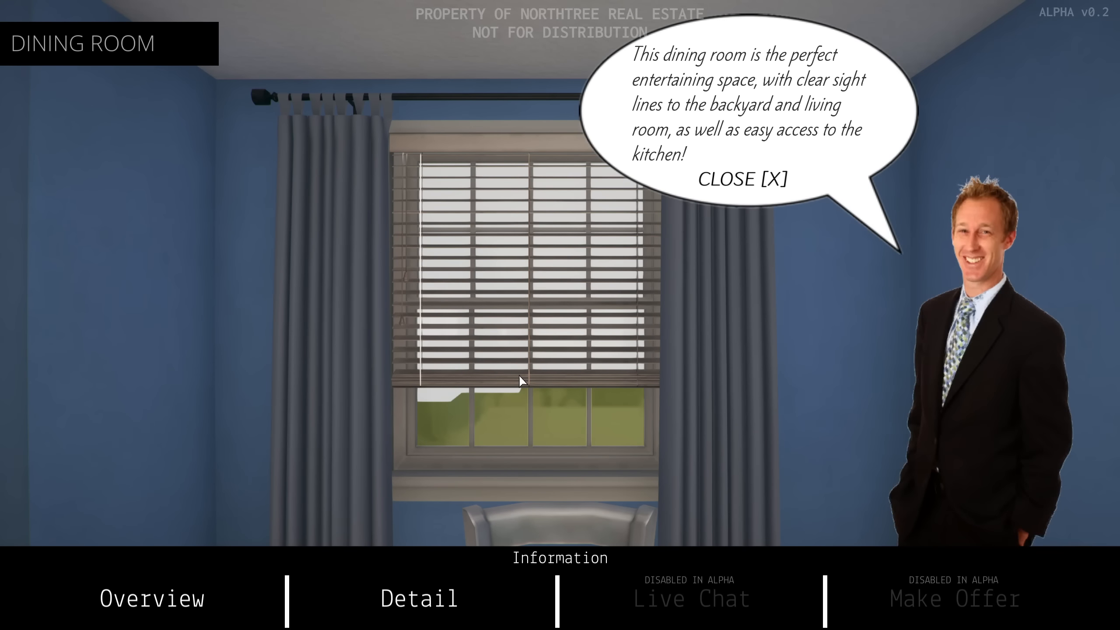
{"action": "mouse_move", "coordinate": [752, 223]}
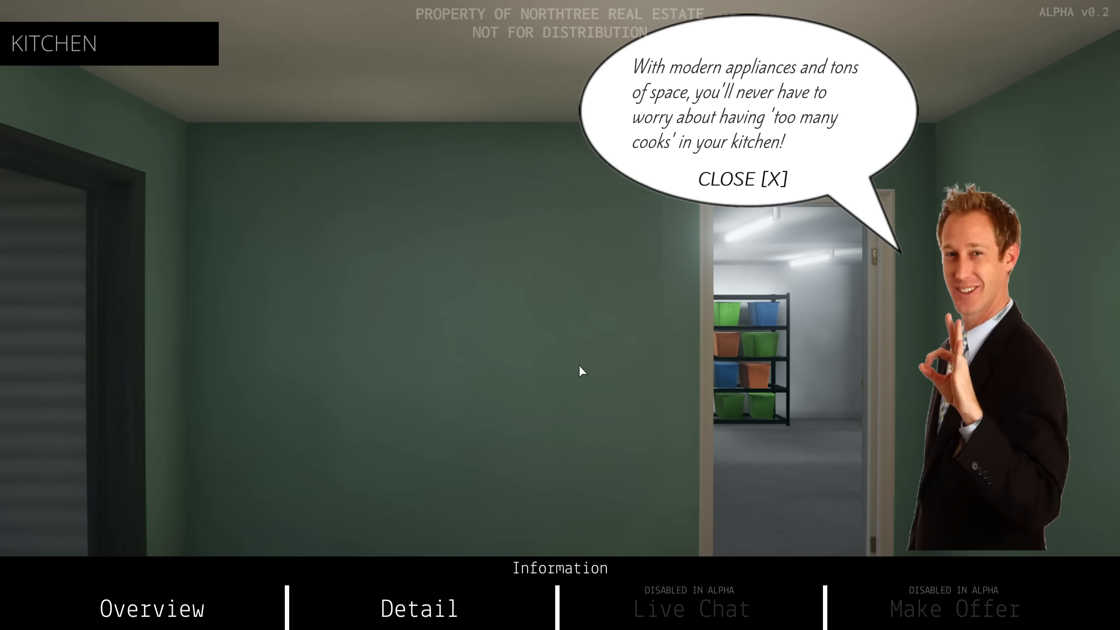
{"action": "mouse_move", "coordinate": [620, 322]}
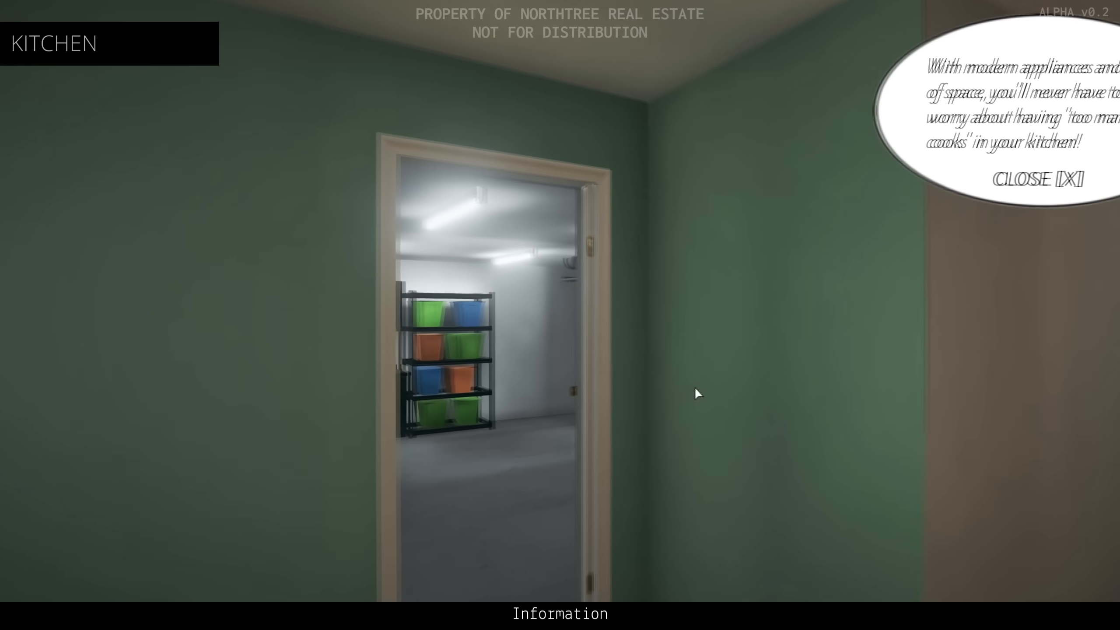
Walk through the kitchen doorway into the garage and view its storage shelves in detail.
{"action": "left_click", "coordinate": [1037, 179]}
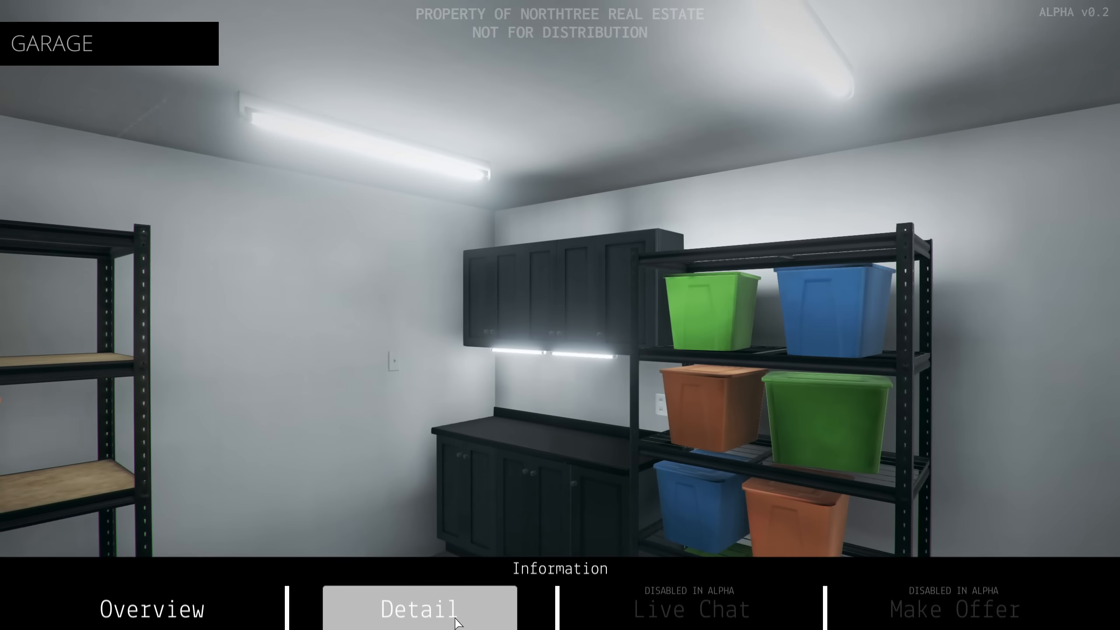
{"action": "left_click", "coordinate": [419, 608]}
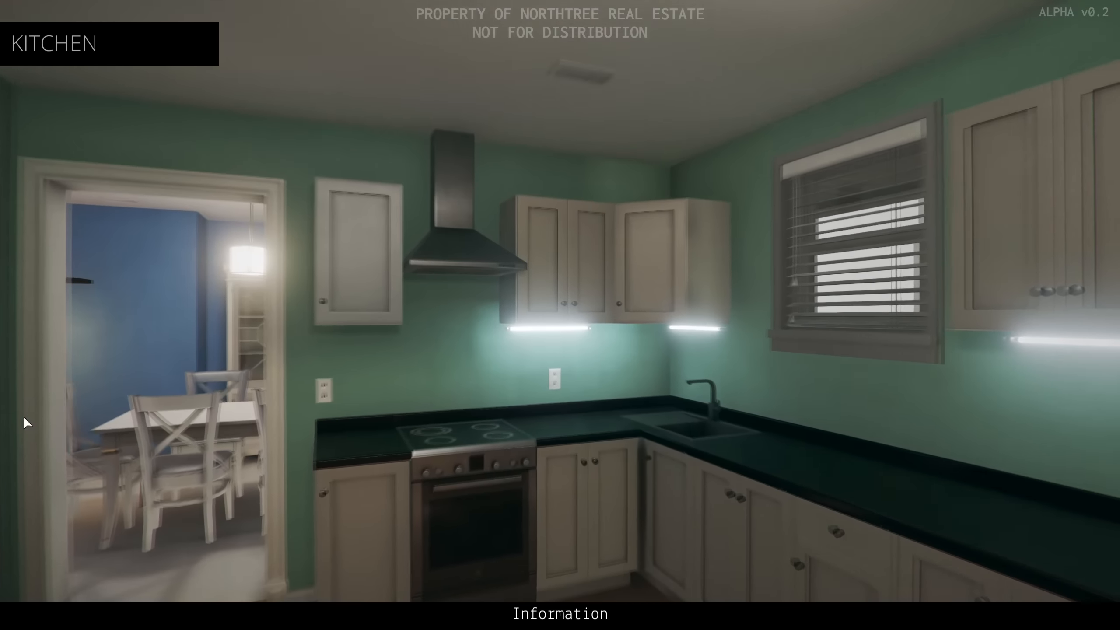
{"action": "mouse_move", "coordinate": [446, 369]}
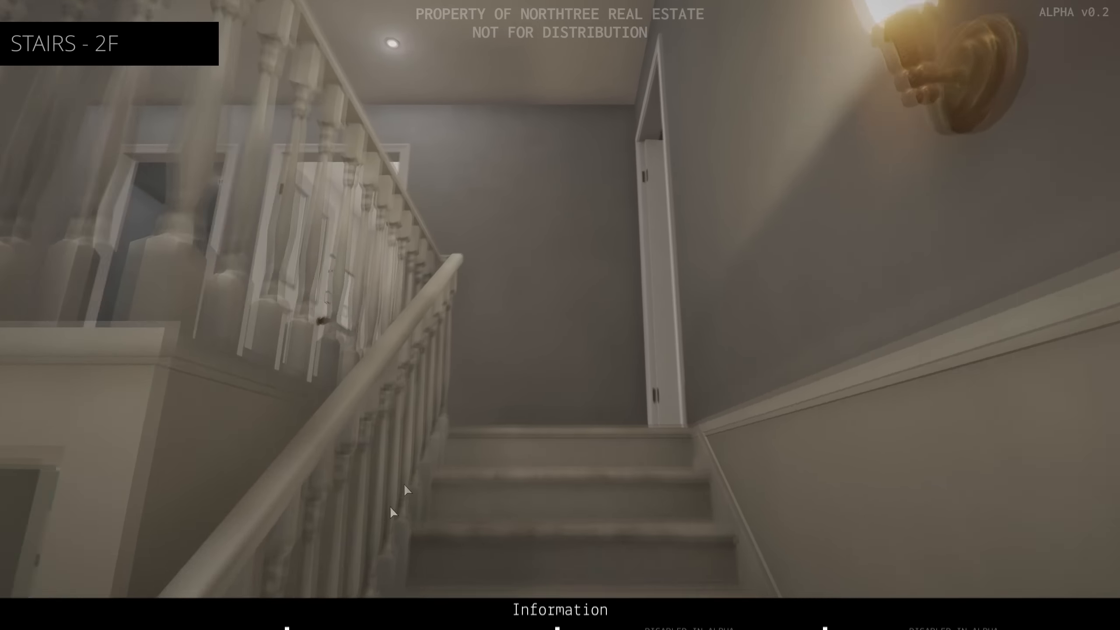
Go upstairs past the master bedroom's walk-in closet pitch into the master bathroom's information options.
{"action": "left_click", "coordinate": [419, 596]}
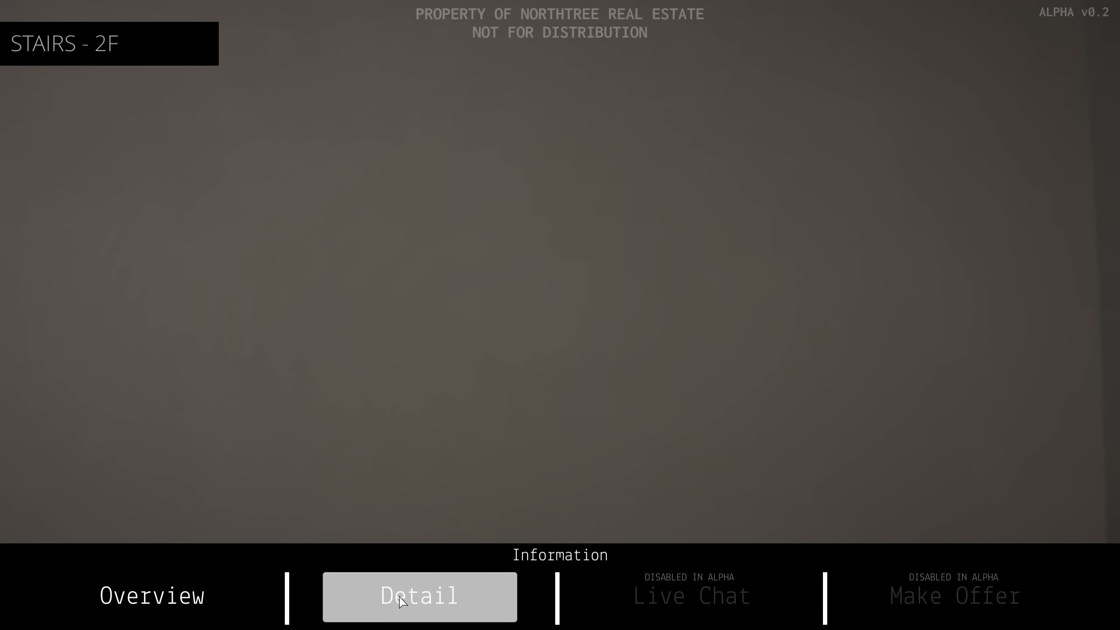
{"action": "left_click", "coordinate": [419, 597]}
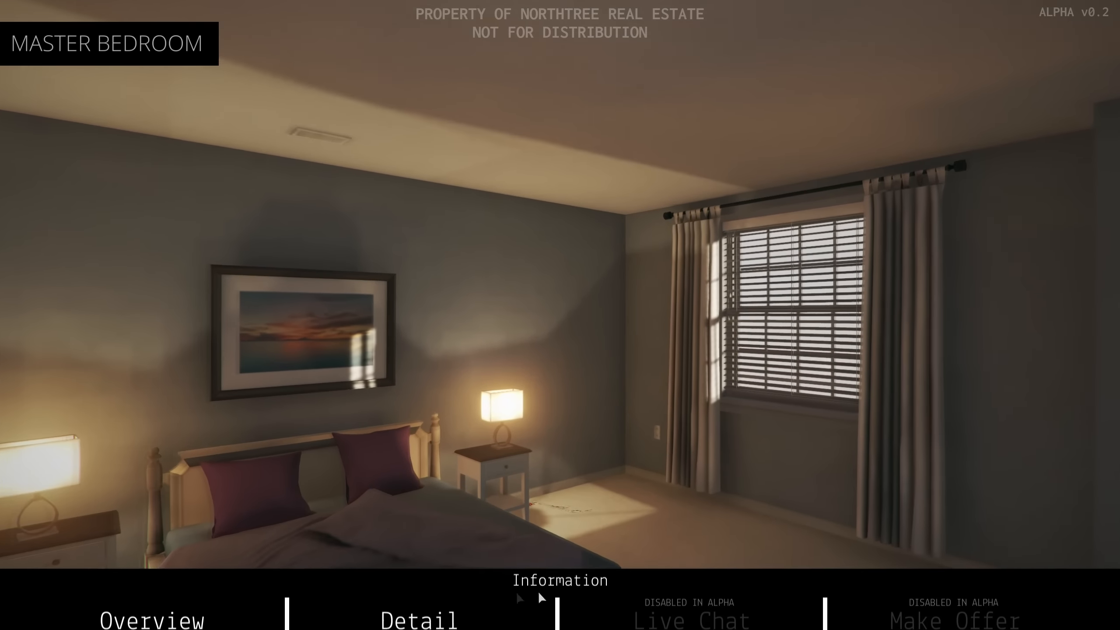
{"action": "left_click", "coordinate": [419, 598]}
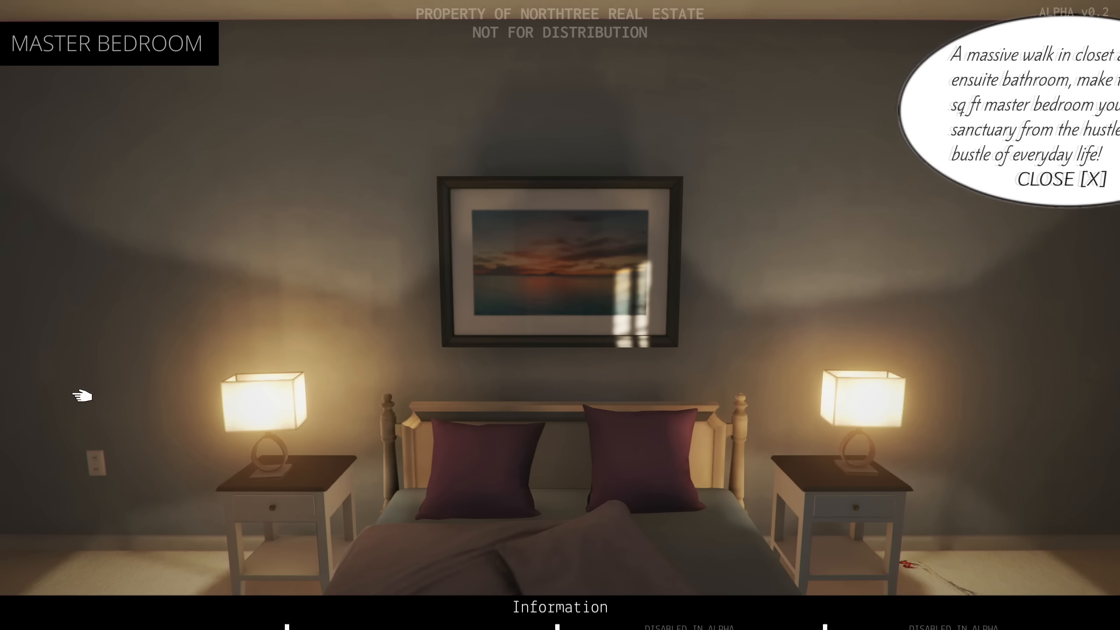
{"action": "left_click", "coordinate": [1062, 179]}
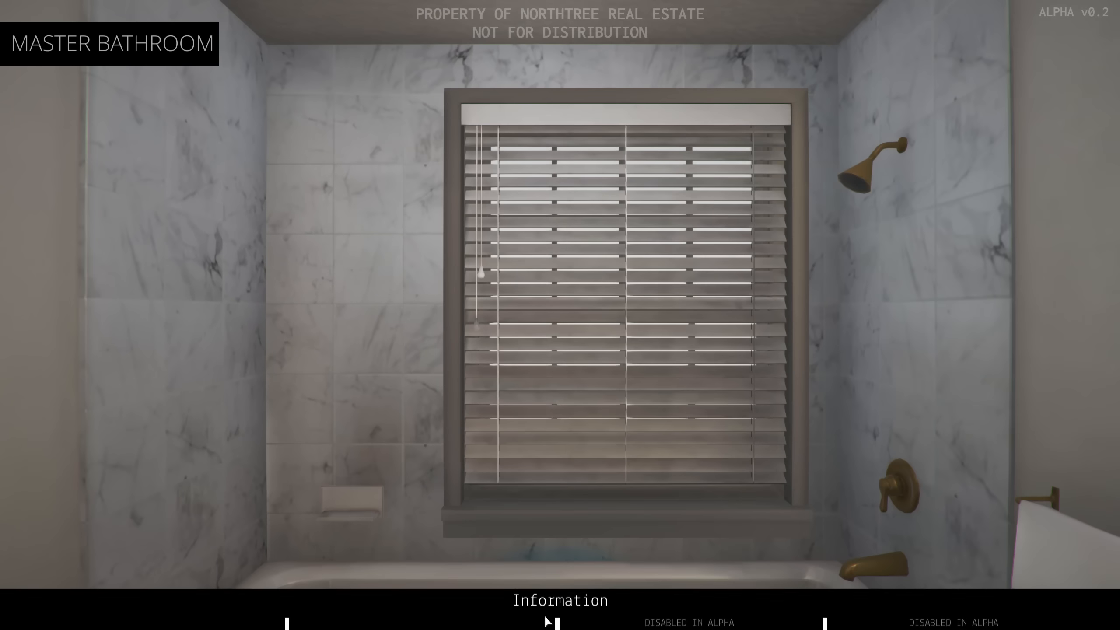
{"action": "left_click", "coordinate": [559, 600]}
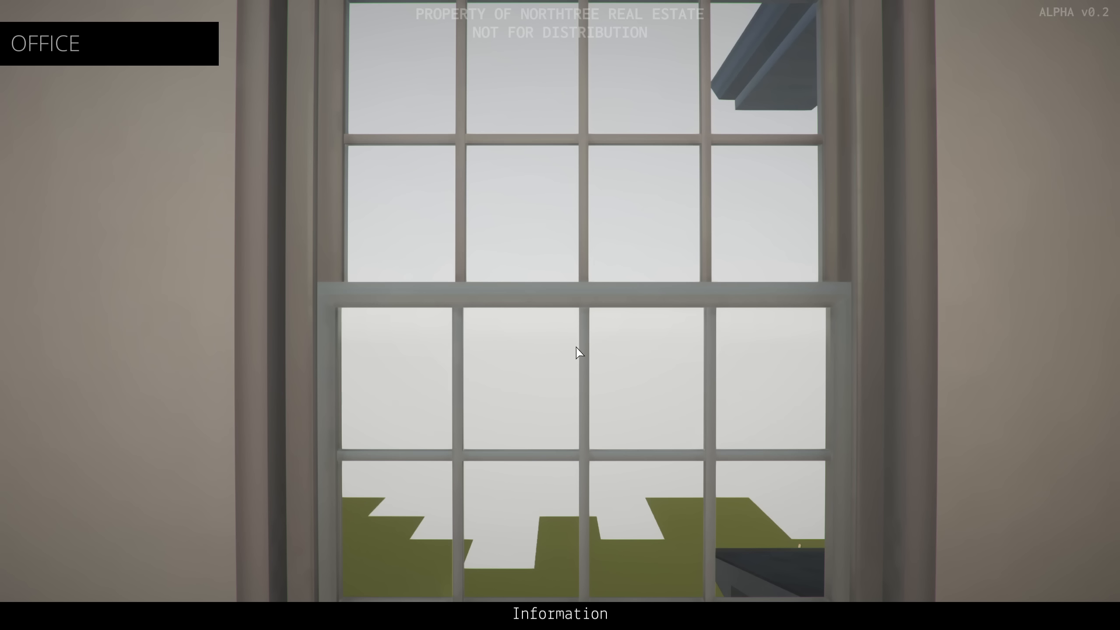
{"action": "mouse_move", "coordinate": [578, 354]}
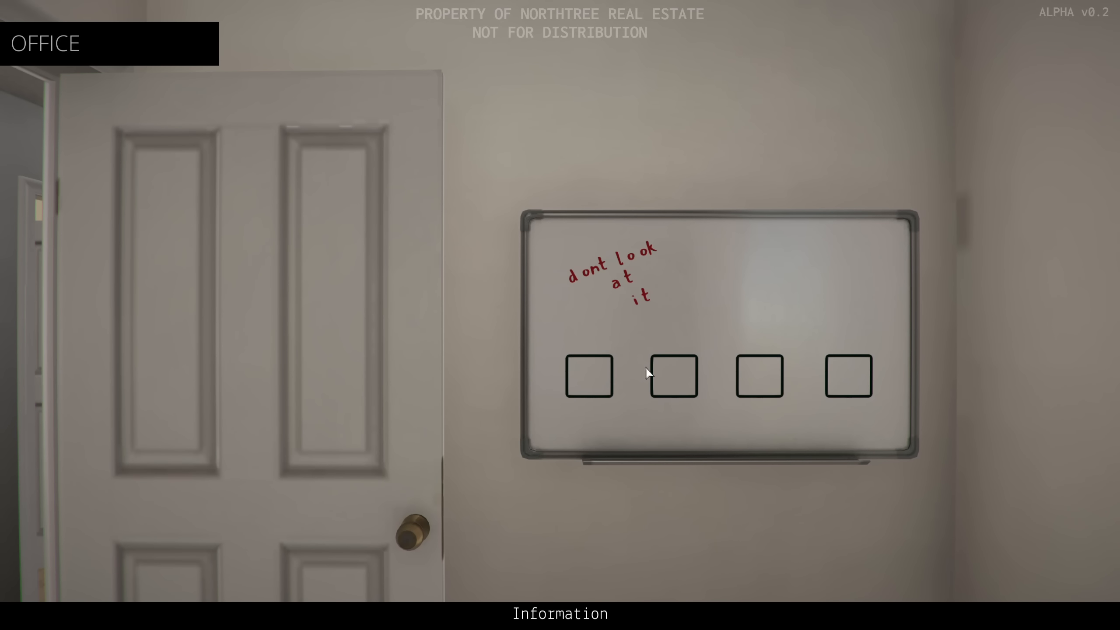
{"action": "mouse_move", "coordinate": [666, 378]}
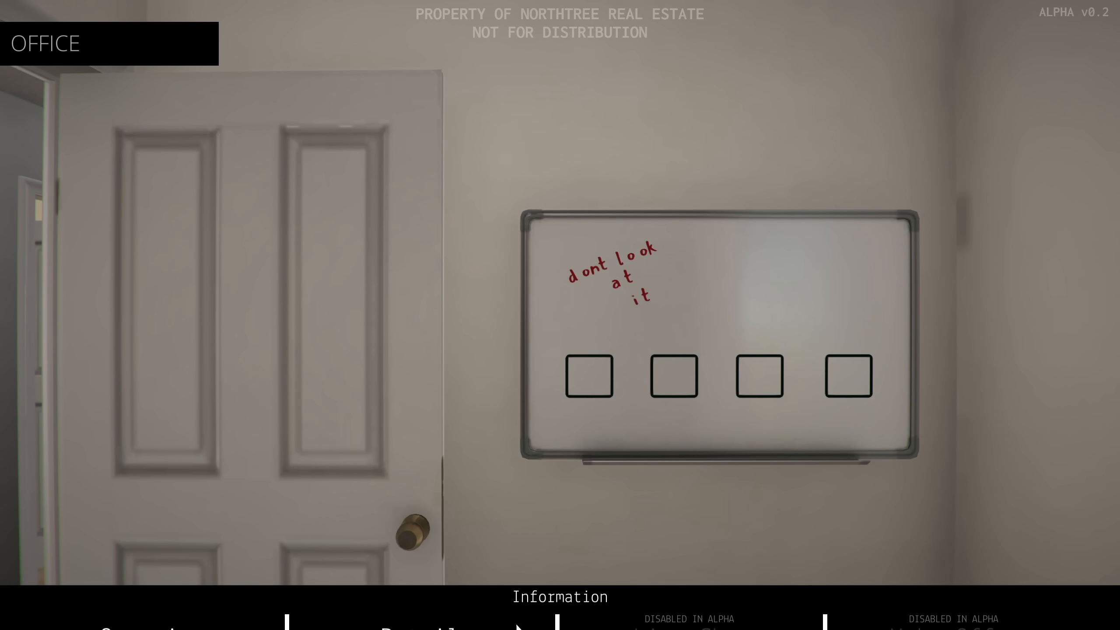
Open the office's information options and show its detailed description.
{"action": "left_click", "coordinate": [418, 596]}
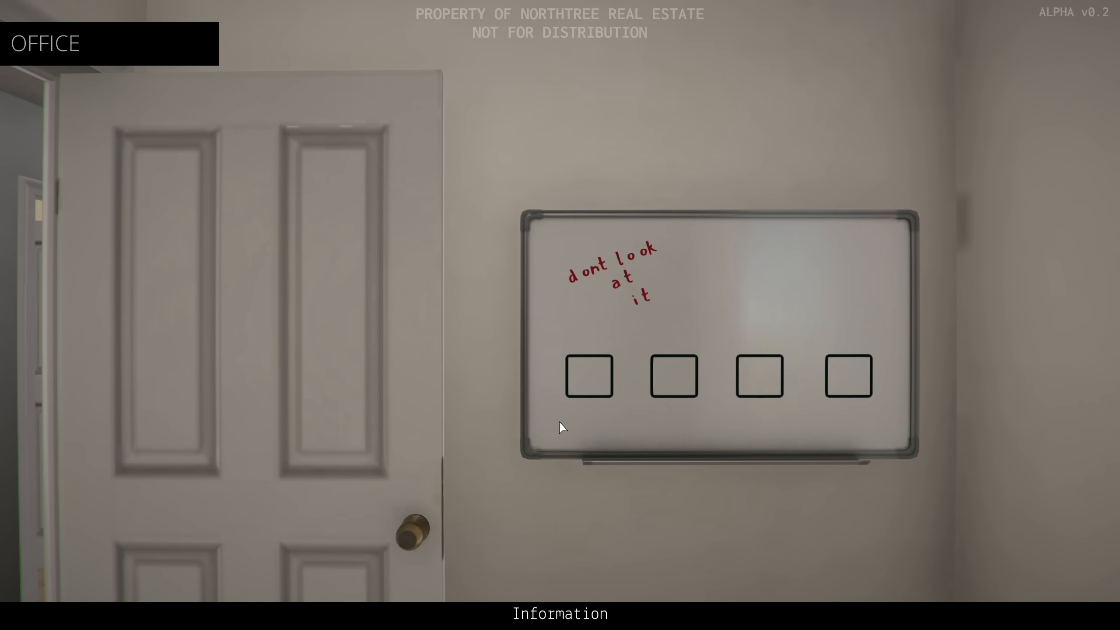
{"action": "mouse_move", "coordinate": [593, 557]}
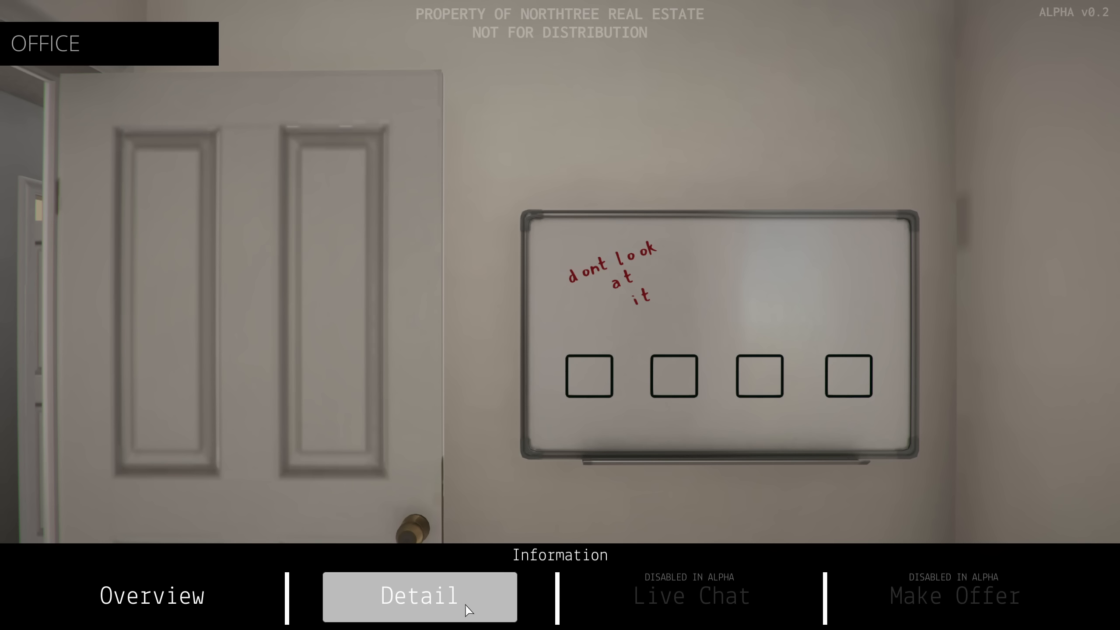
{"action": "left_click", "coordinate": [418, 596]}
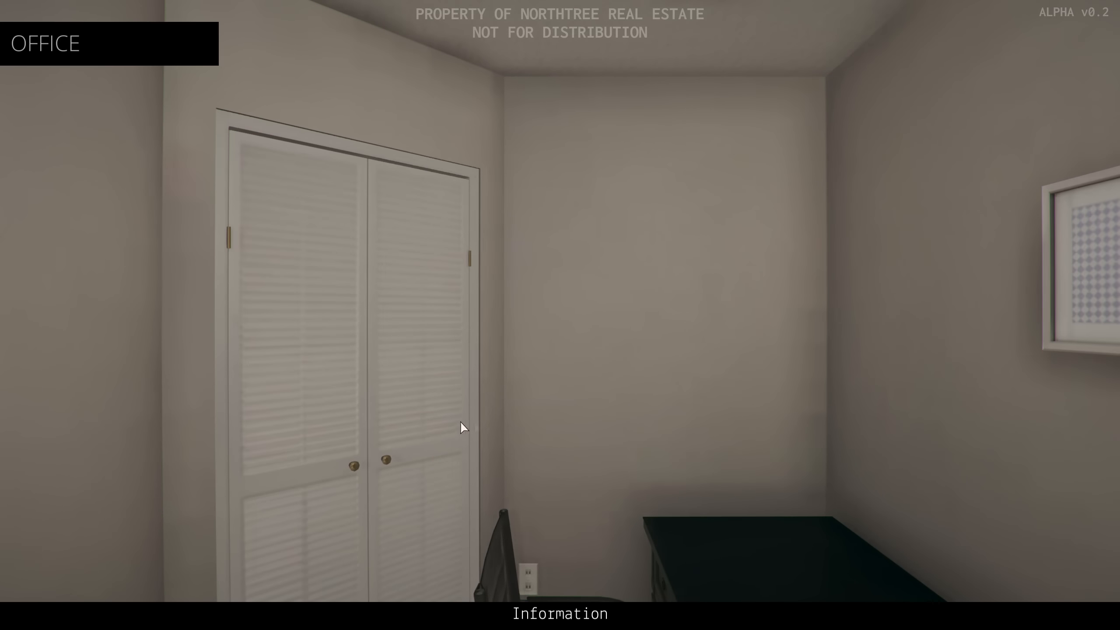
{"action": "mouse_move", "coordinate": [362, 427]}
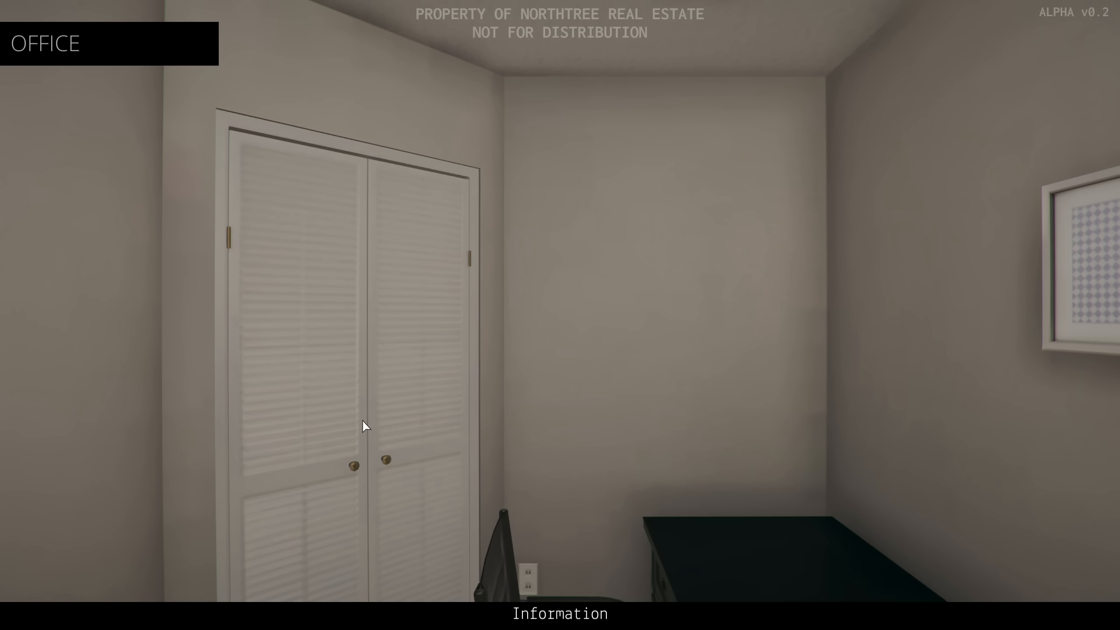
{"action": "mouse_move", "coordinate": [654, 327]}
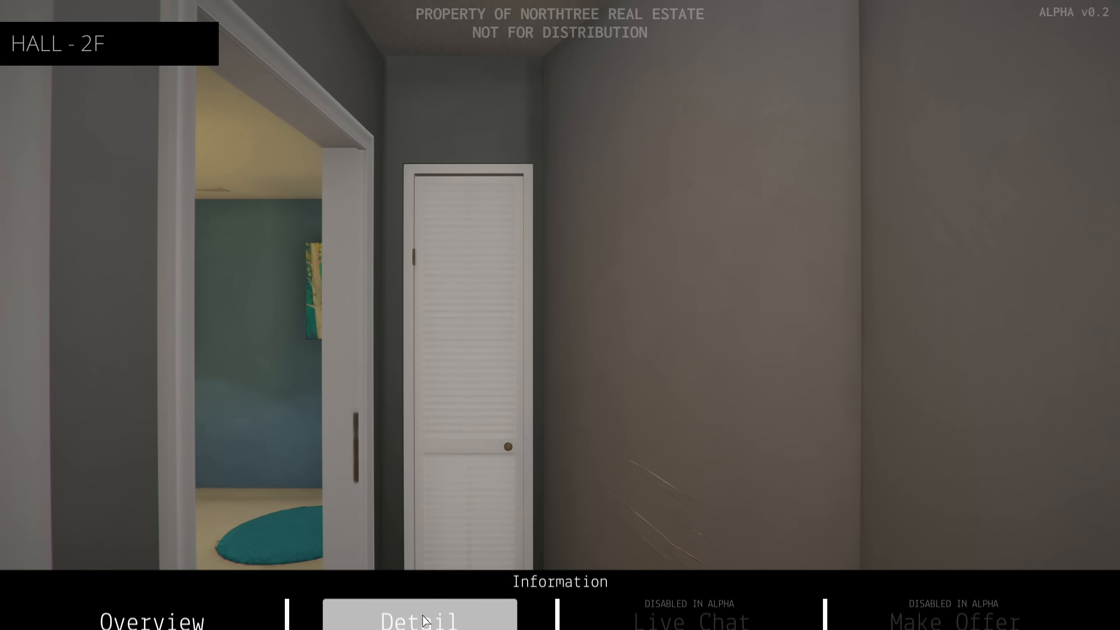
Show the close-up of the scratched upstairs hall wall, then close it.
{"action": "left_click", "coordinate": [417, 618]}
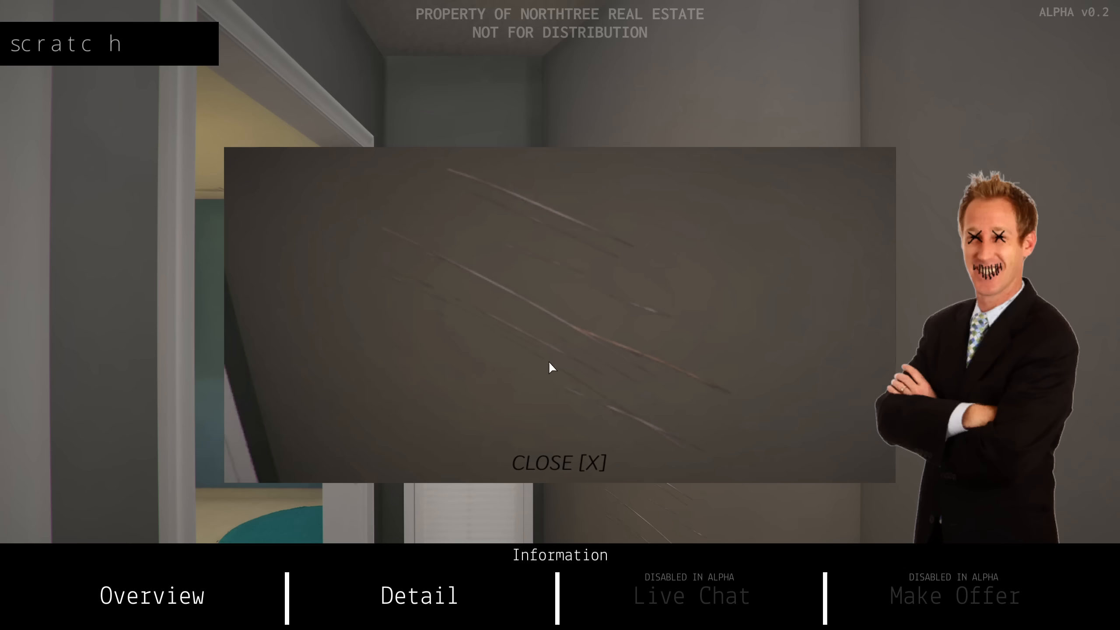
{"action": "mouse_move", "coordinate": [559, 463]}
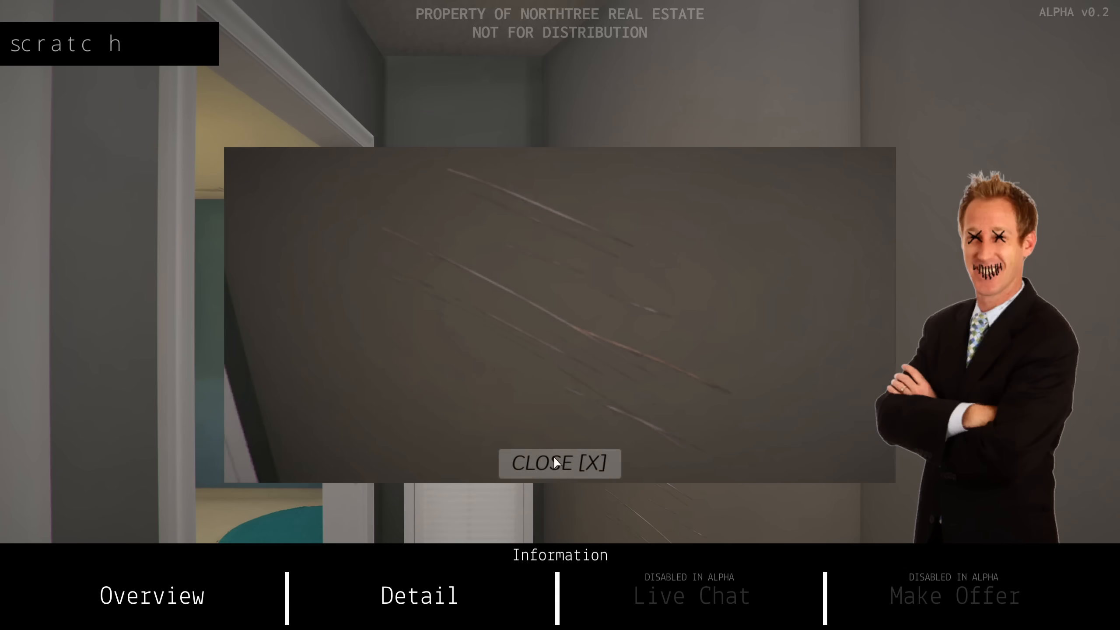
{"action": "left_click", "coordinate": [559, 463]}
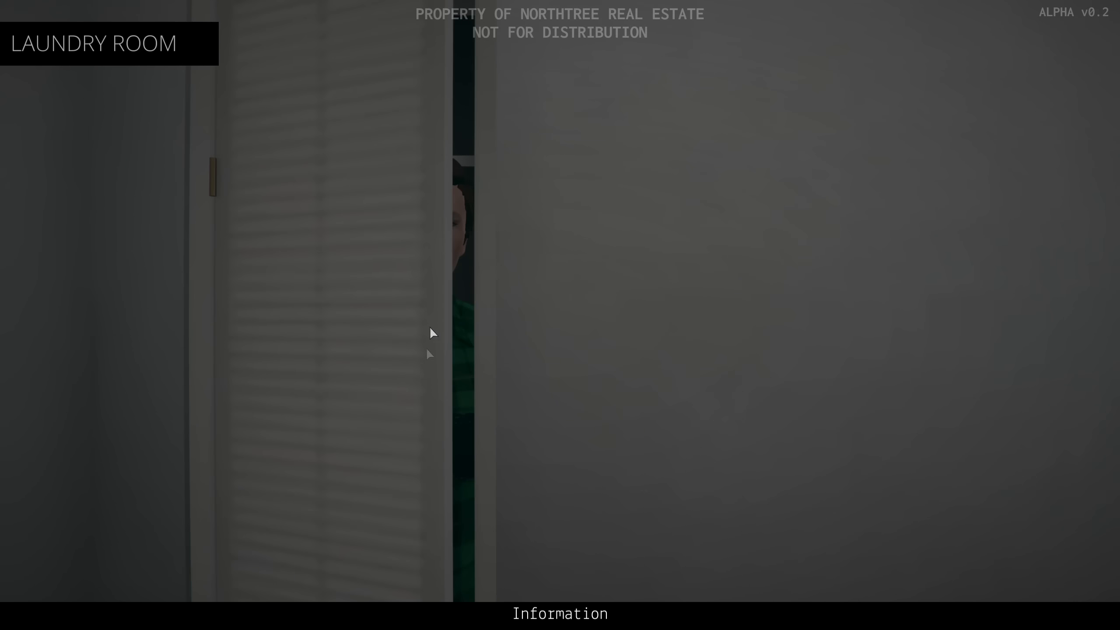
{"action": "mouse_move", "coordinate": [438, 297]}
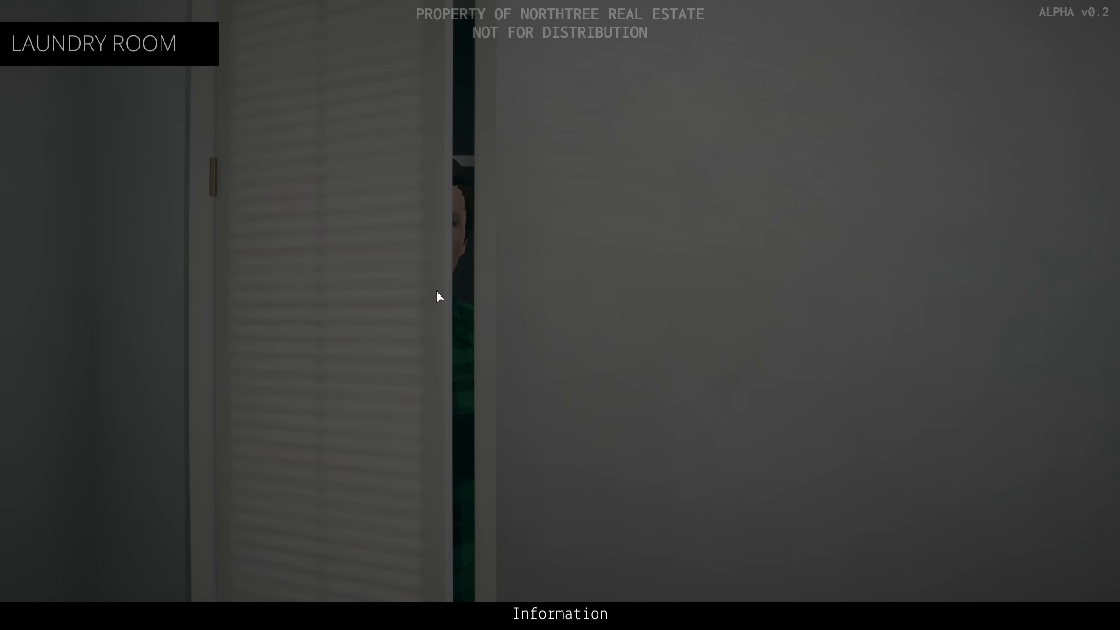
{"action": "mouse_move", "coordinate": [500, 400]}
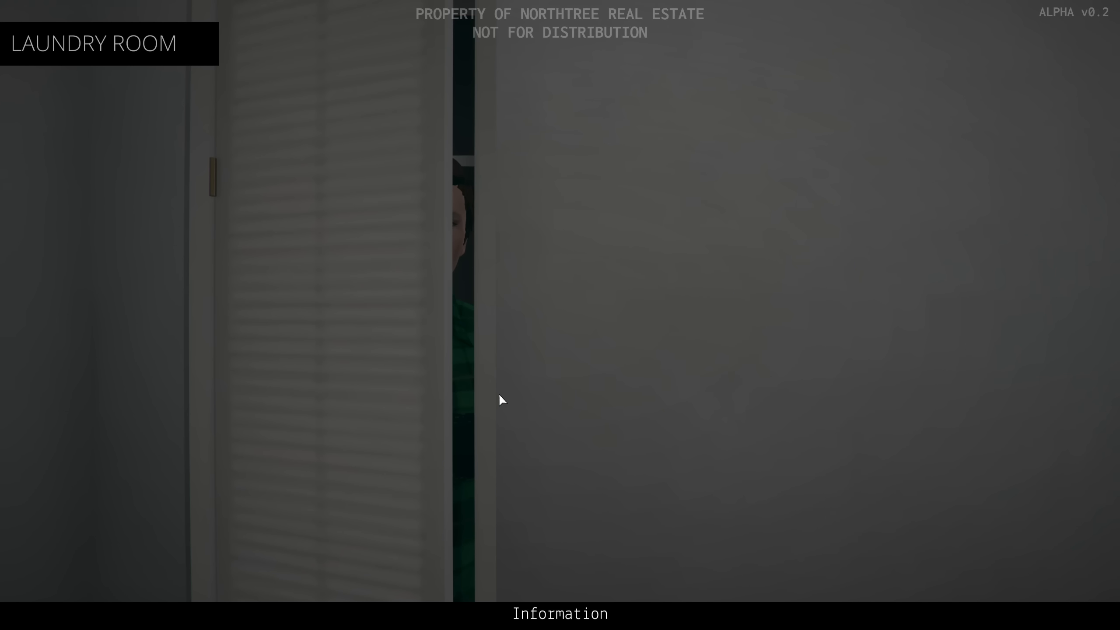
Show the laundry room's second-floor time-saver description, then move on to the bathroom.
{"action": "left_click", "coordinate": [559, 613]}
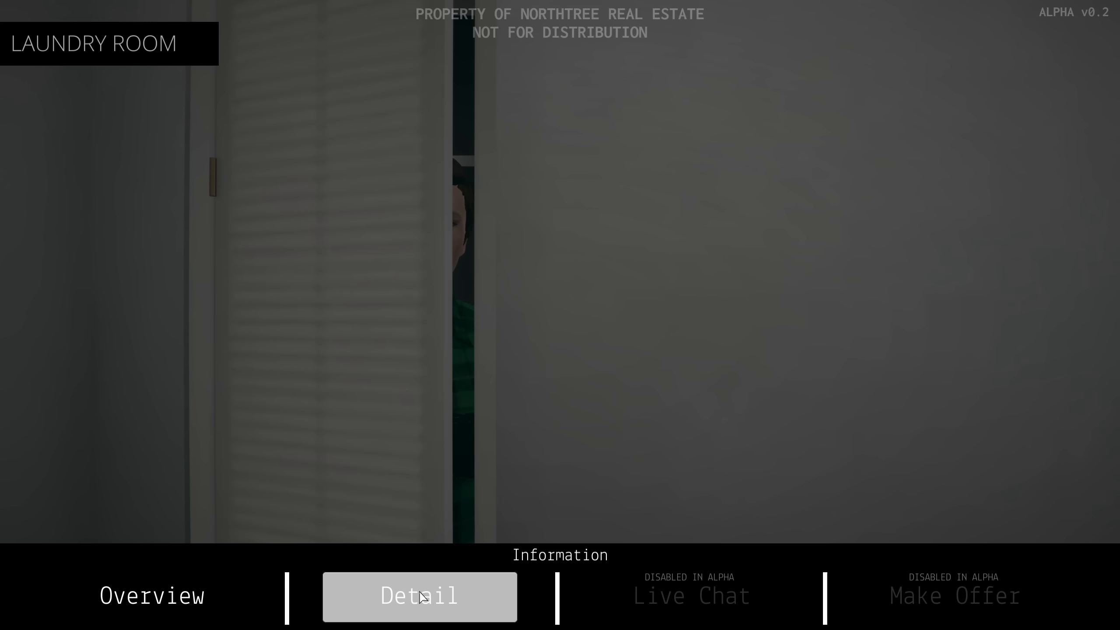
{"action": "left_click", "coordinate": [419, 596]}
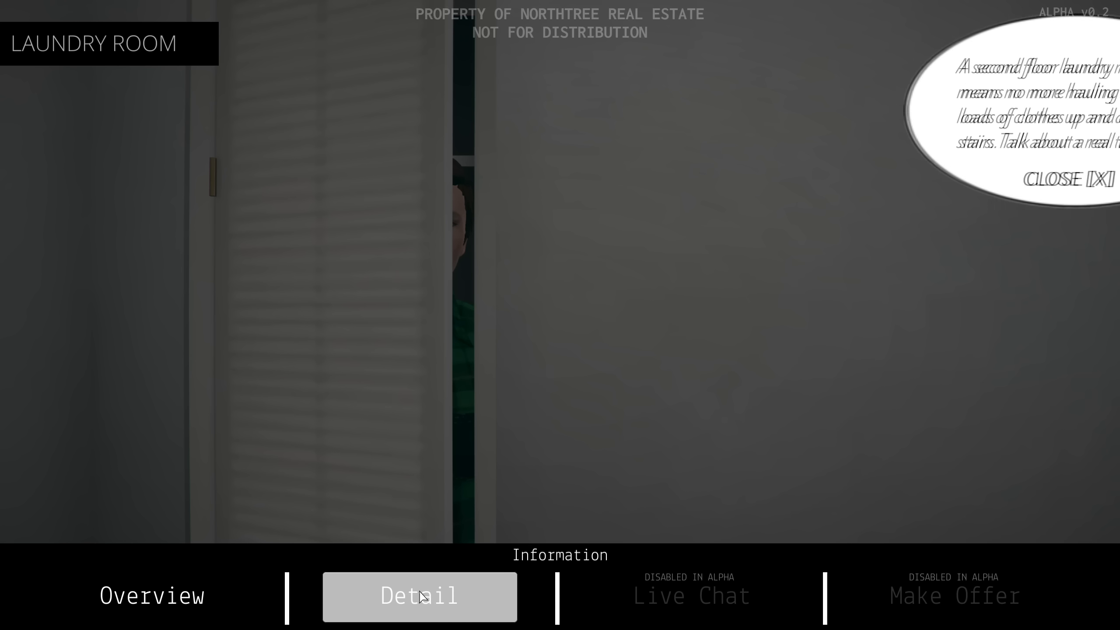
{"action": "left_click", "coordinate": [419, 596]}
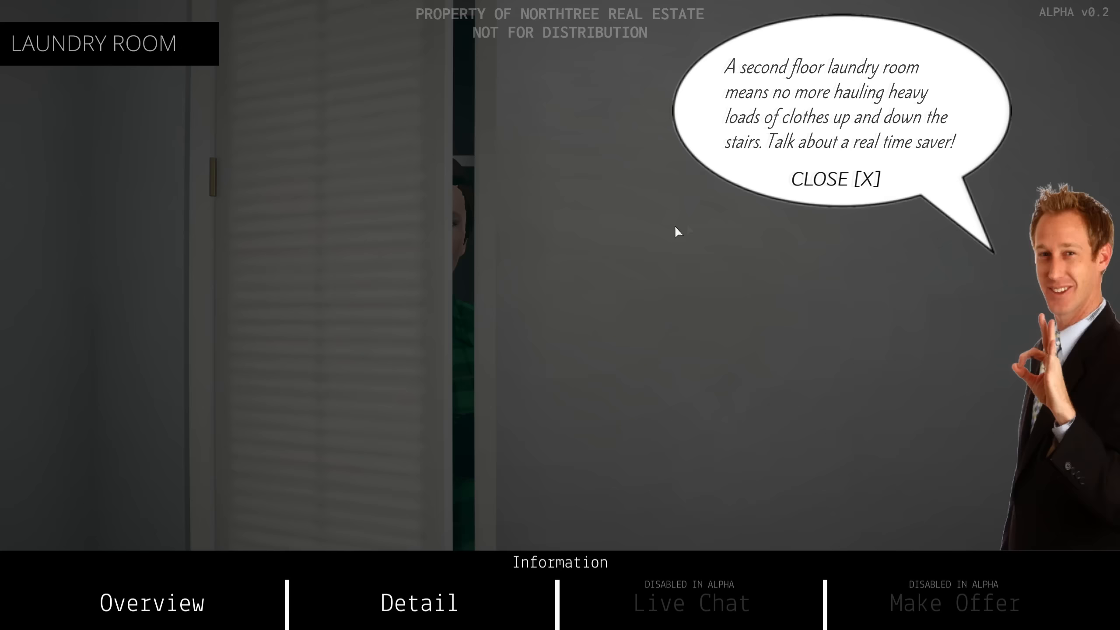
{"action": "left_click", "coordinate": [833, 180]}
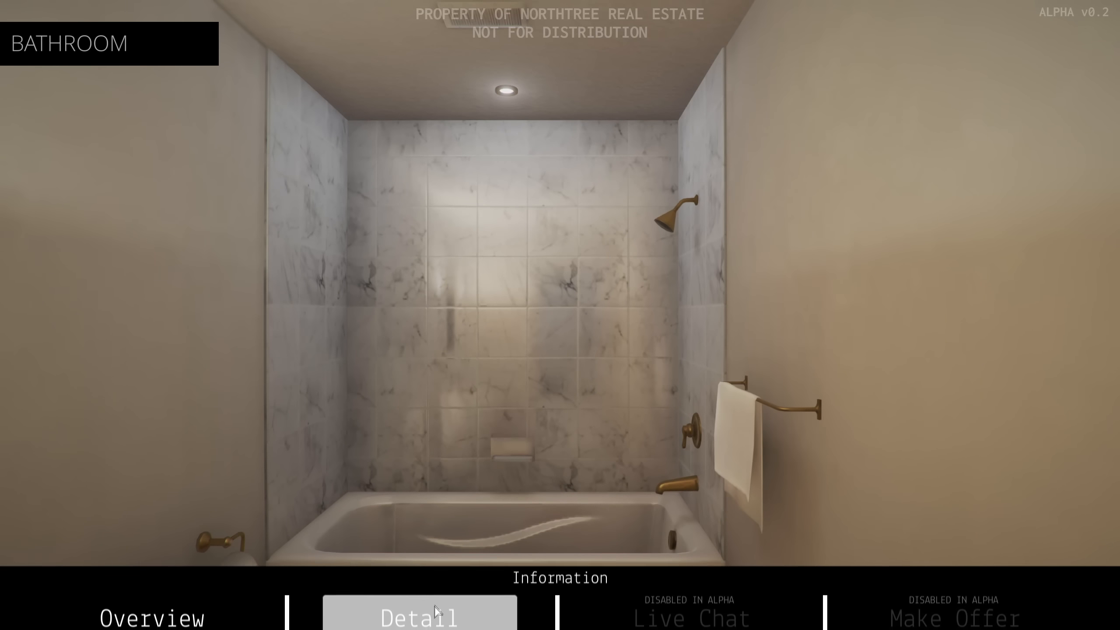
Show the realtor's bubble praising the fully redone upstairs full bath that ends shower fights.
{"action": "left_click", "coordinate": [418, 614]}
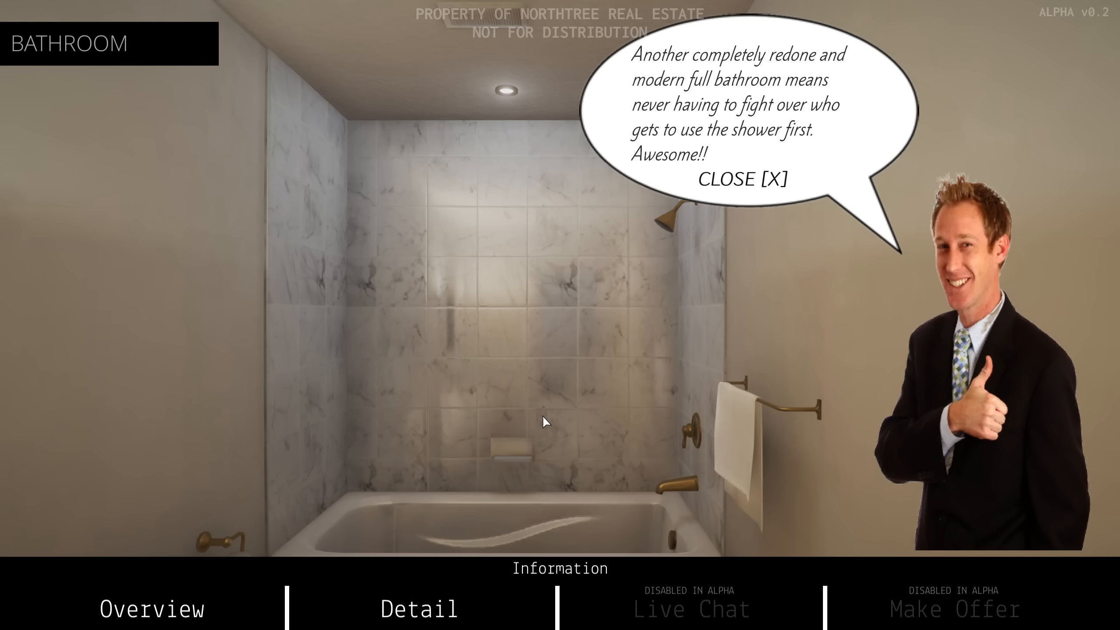
{"action": "mouse_move", "coordinate": [744, 179]}
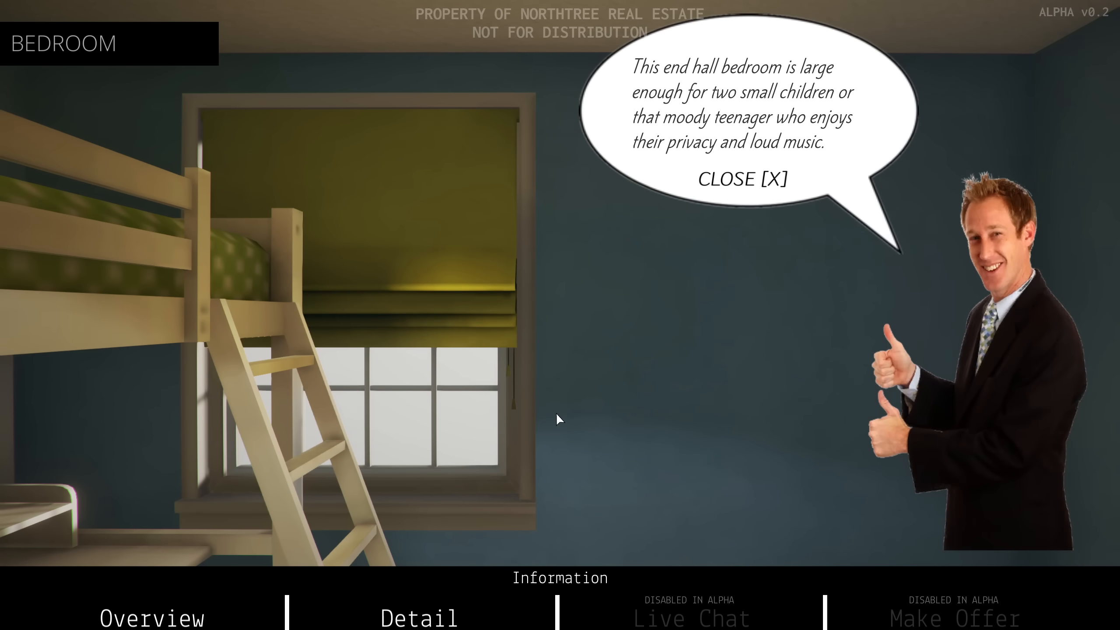
{"action": "mouse_move", "coordinate": [670, 319]}
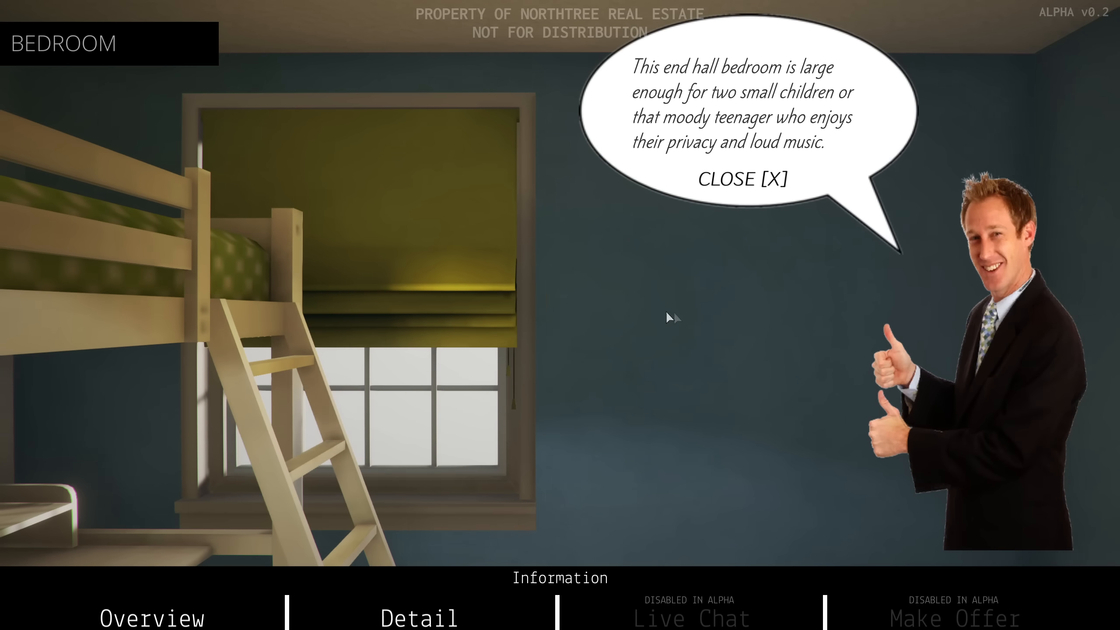
{"action": "mouse_move", "coordinate": [728, 247]}
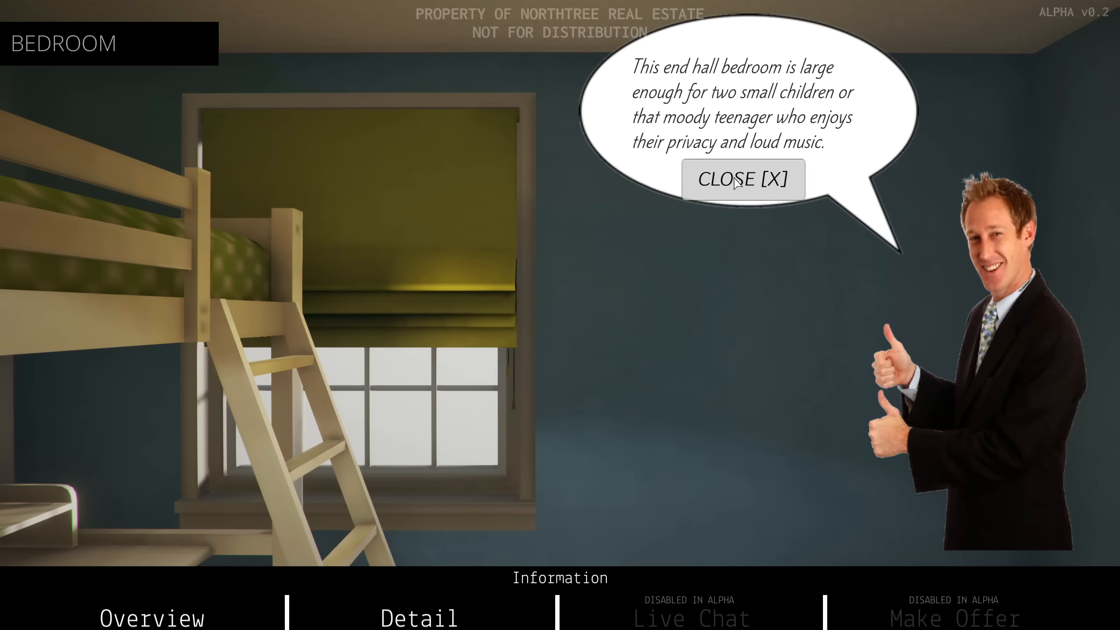
Close the realtor's note on the bunk-bed bedroom for two kids or a teen.
{"action": "left_click", "coordinate": [742, 178]}
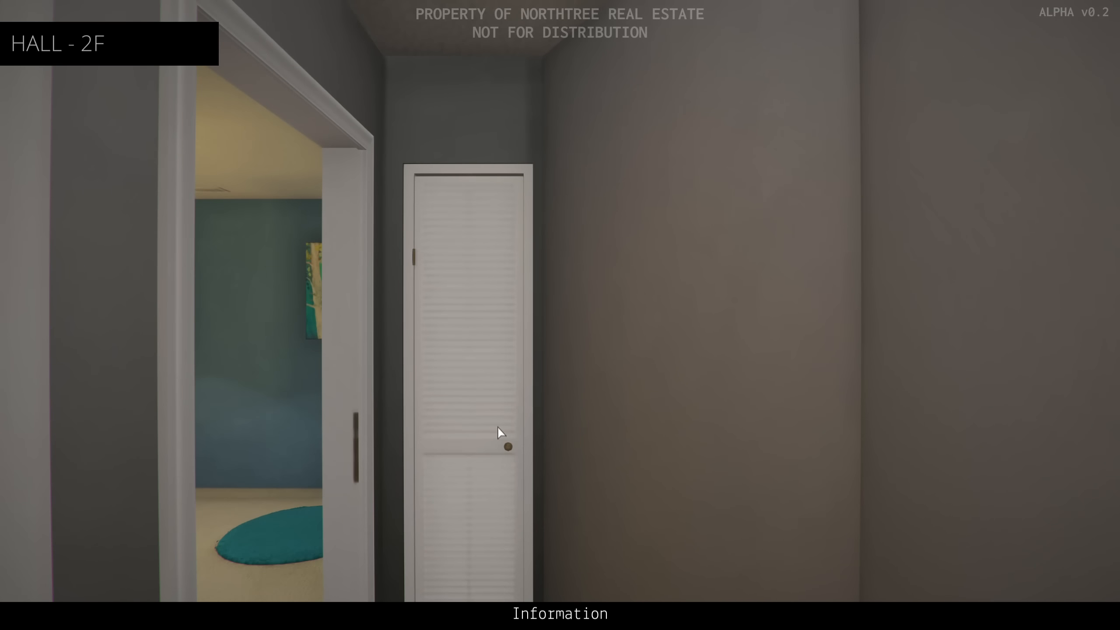
{"action": "left_click", "coordinate": [507, 448]}
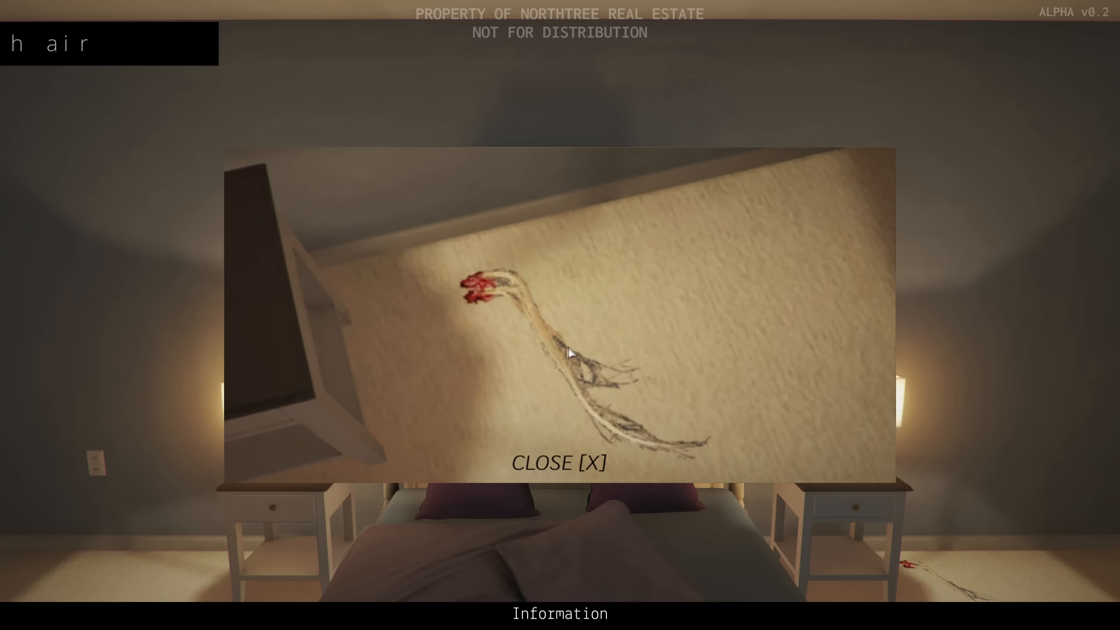
{"action": "mouse_move", "coordinate": [498, 300]}
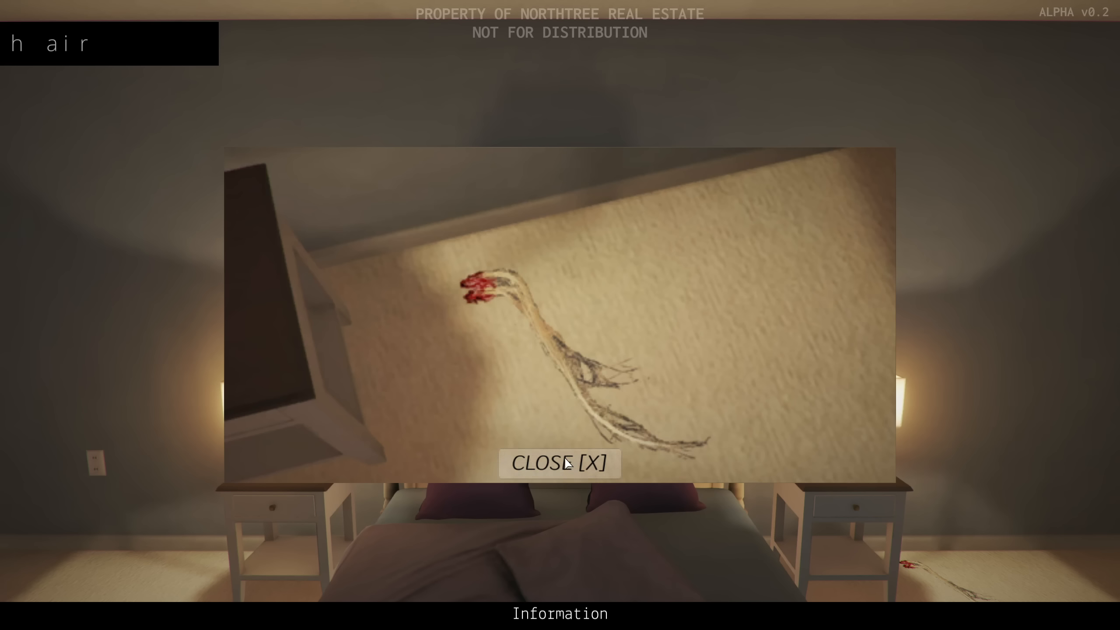
Dismiss the bloody hair close-up to return to the lamp-lit master bedroom.
{"action": "left_click", "coordinate": [558, 463]}
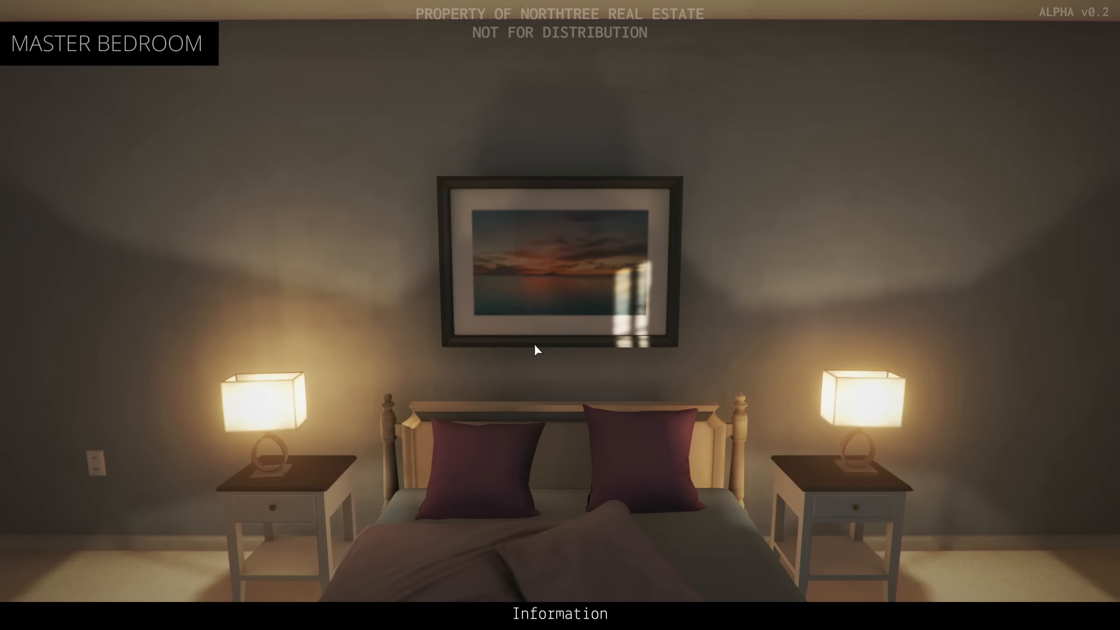
{"action": "mouse_move", "coordinate": [522, 133]}
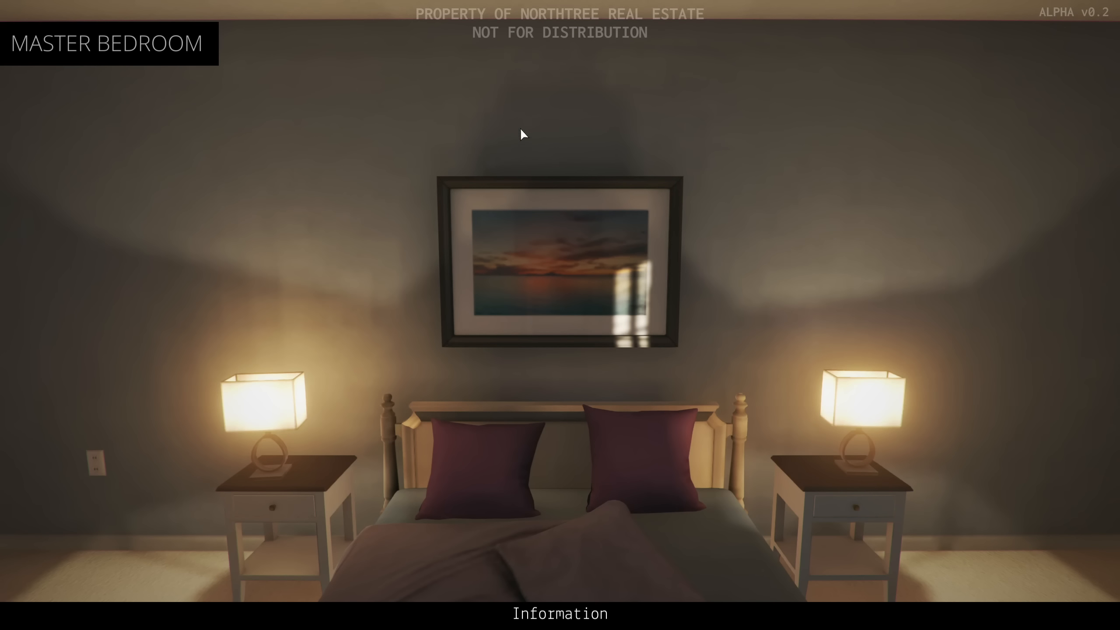
{"action": "mouse_move", "coordinate": [691, 262]}
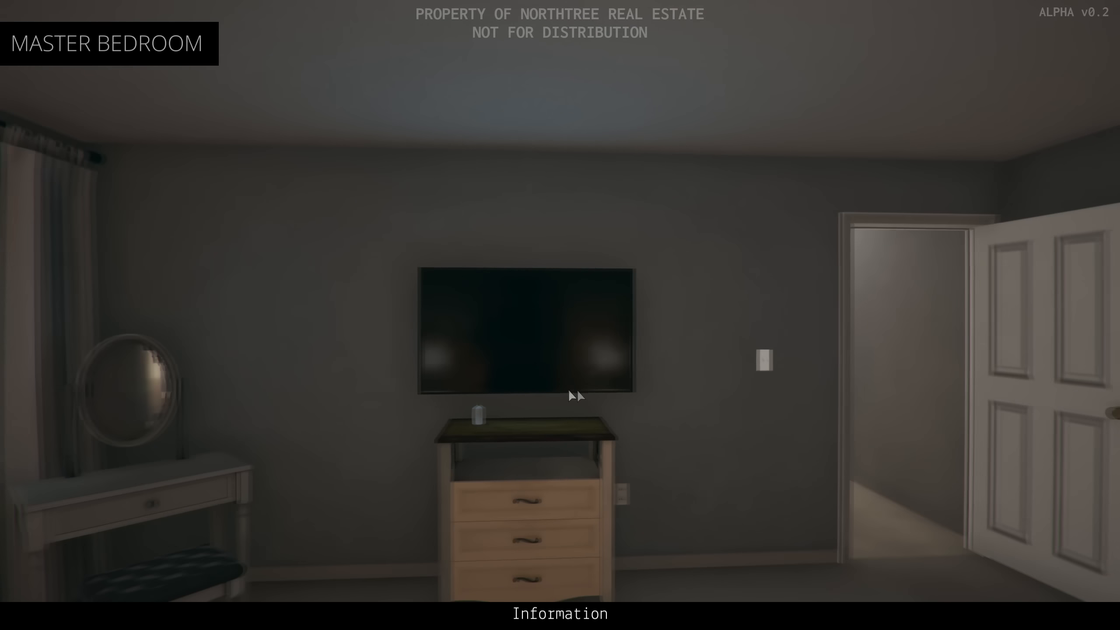
{"action": "scroll", "scroll_direction": "right", "scroll_amount": 3}
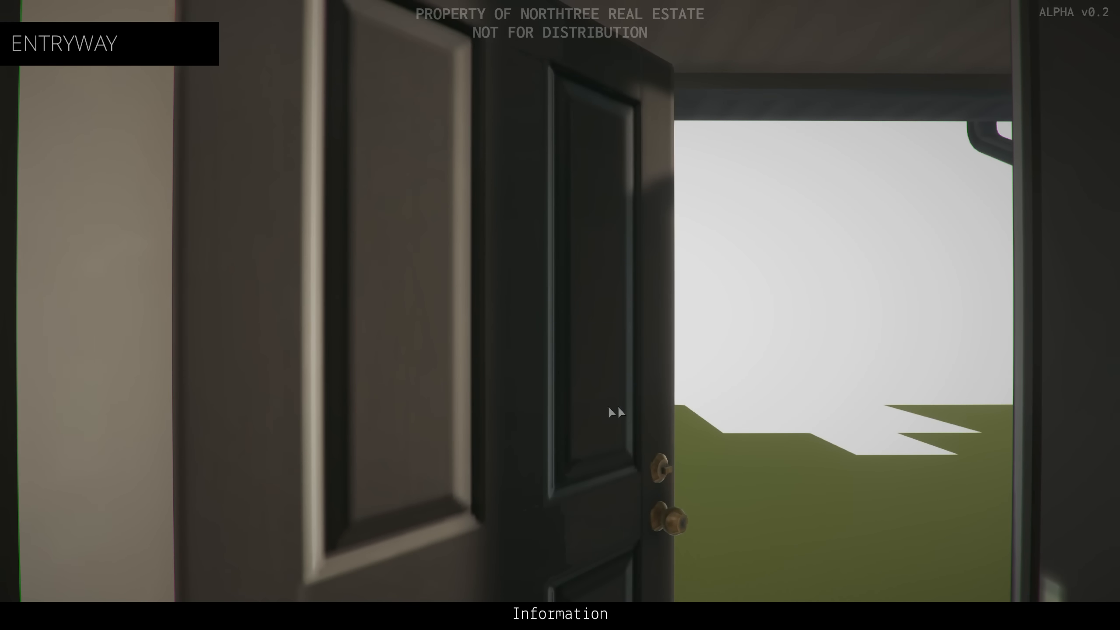
{"action": "mouse_move", "coordinate": [1035, 371]}
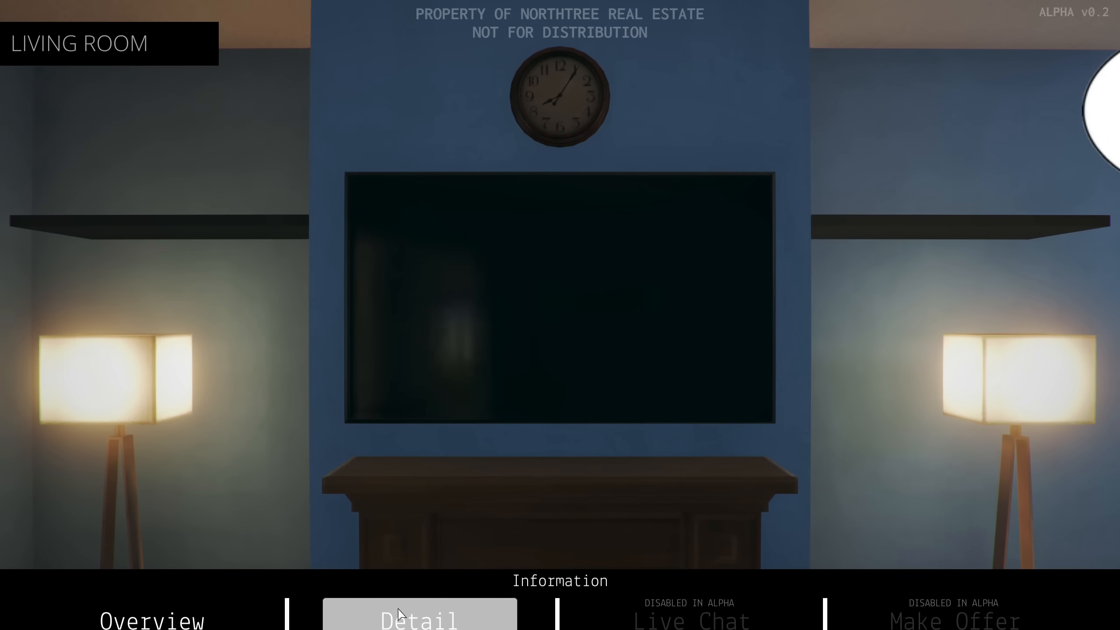
Show the living room's Detail information while facing the dining area's overturned chair.
{"action": "left_click", "coordinate": [419, 615]}
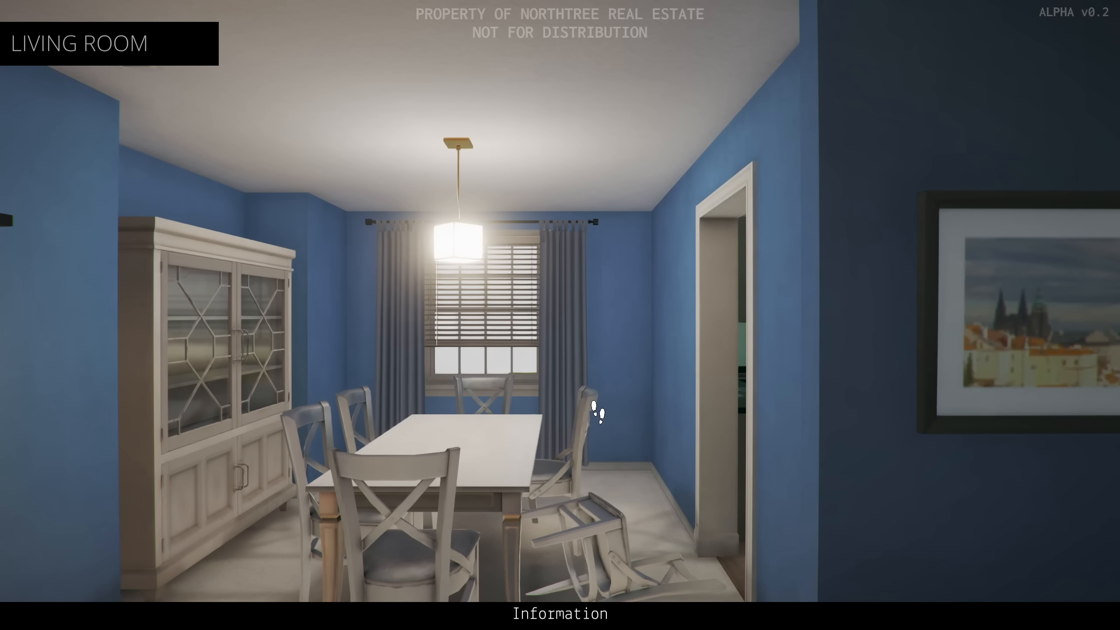
{"action": "mouse_move", "coordinate": [771, 493]}
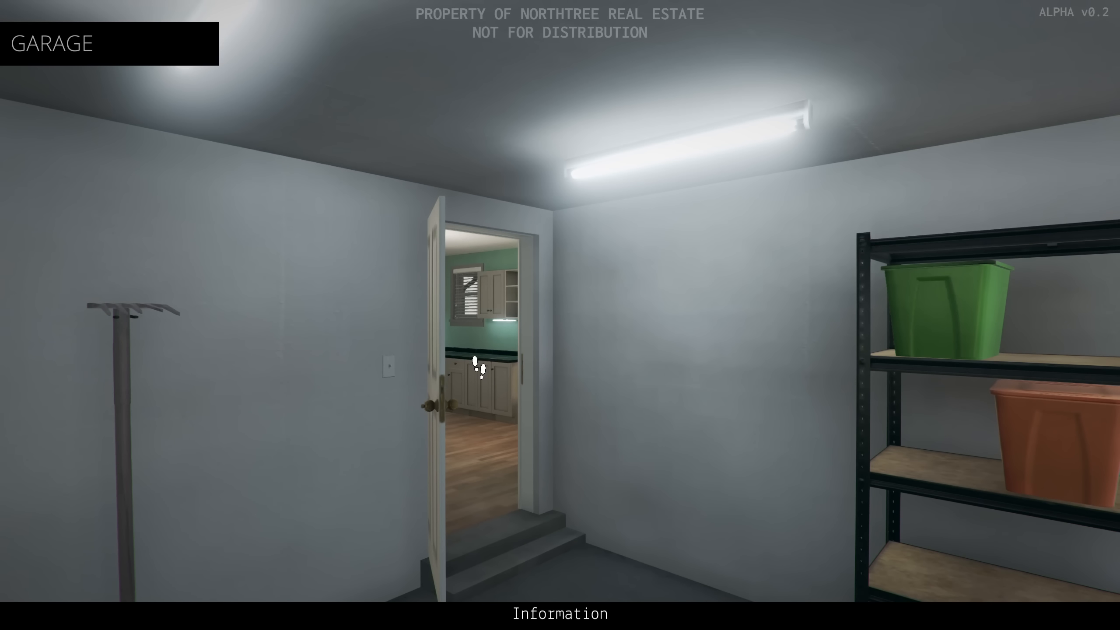
{"action": "mouse_move", "coordinate": [611, 368]}
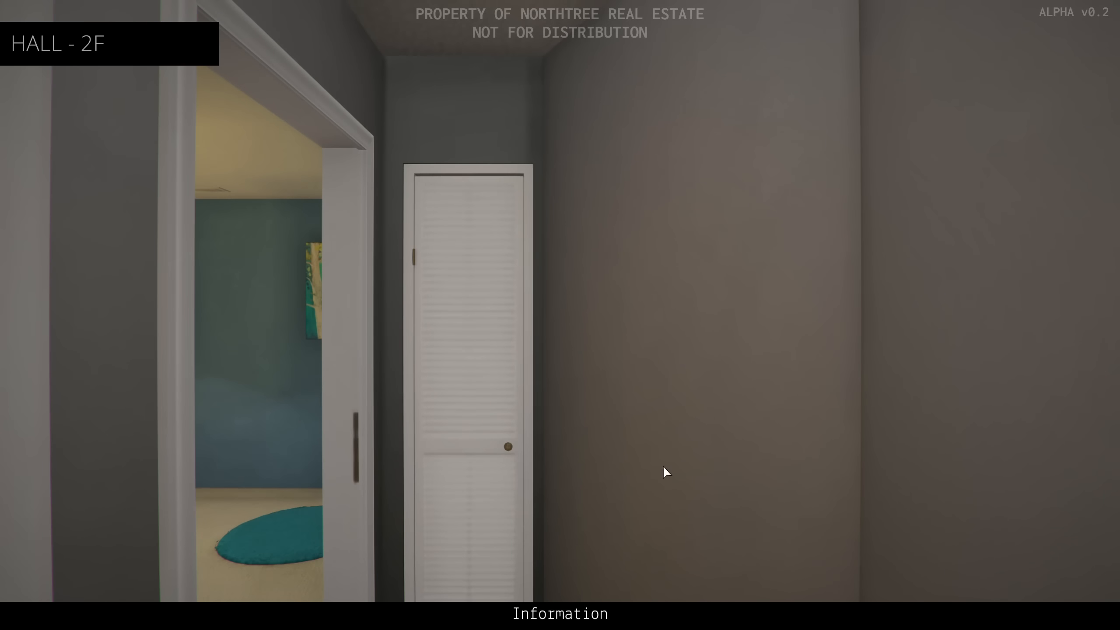
{"action": "mouse_move", "coordinate": [639, 514]}
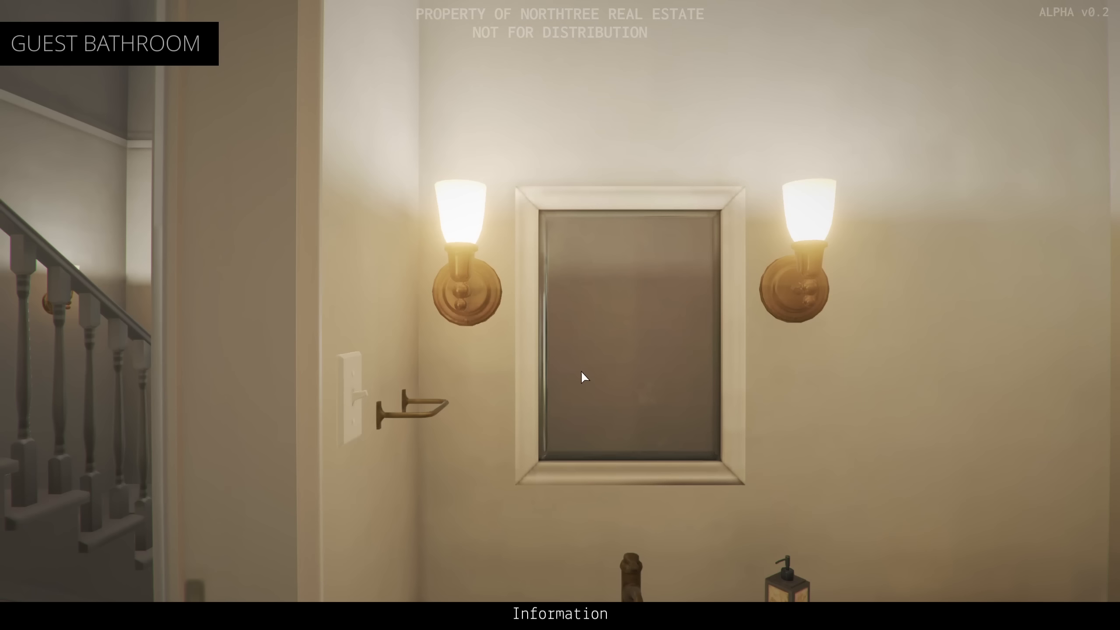
{"action": "mouse_move", "coordinate": [657, 365]}
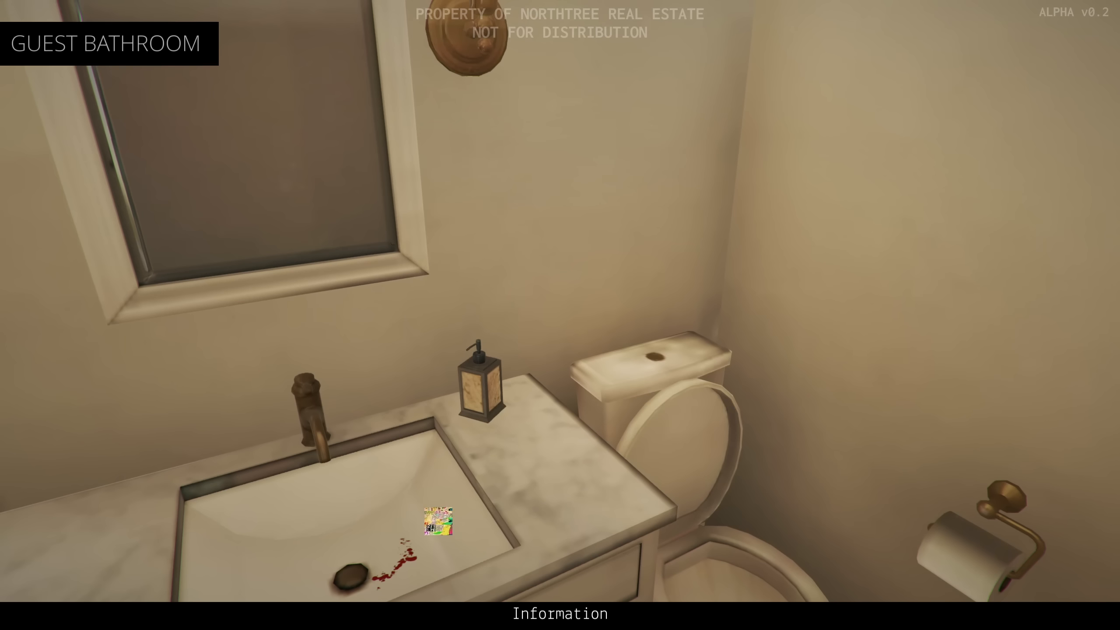
Raise the Information options bar over the now blood-free guest bathroom sink.
{"action": "left_click", "coordinate": [433, 525]}
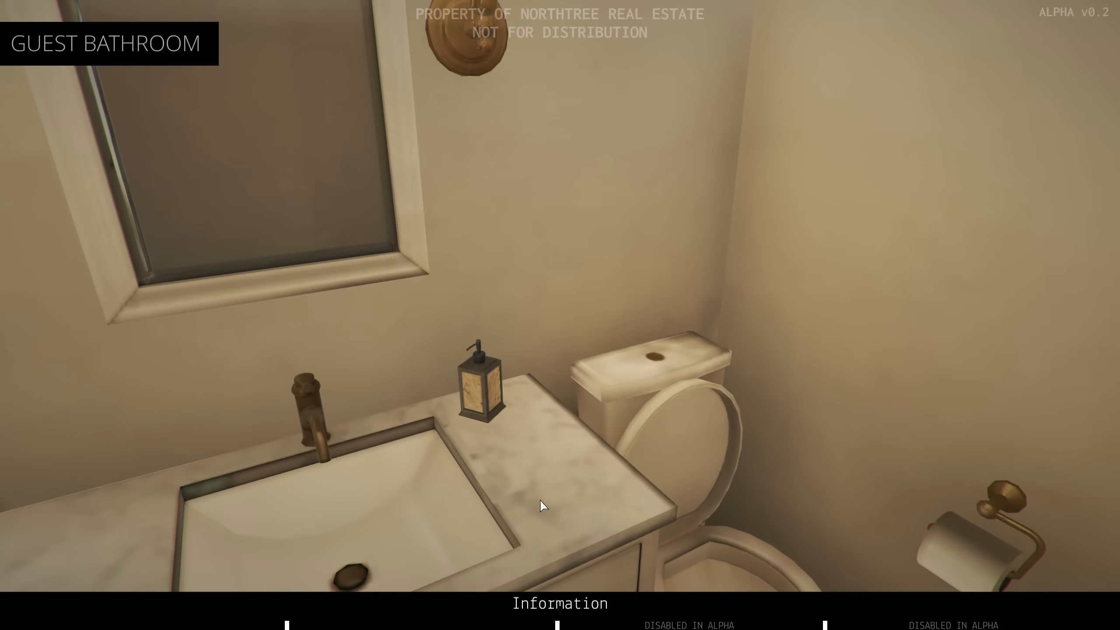
Show the realtor's Overview bubble praising the guest bathroom's updated fixtures and plumbing.
{"action": "left_click", "coordinate": [419, 608]}
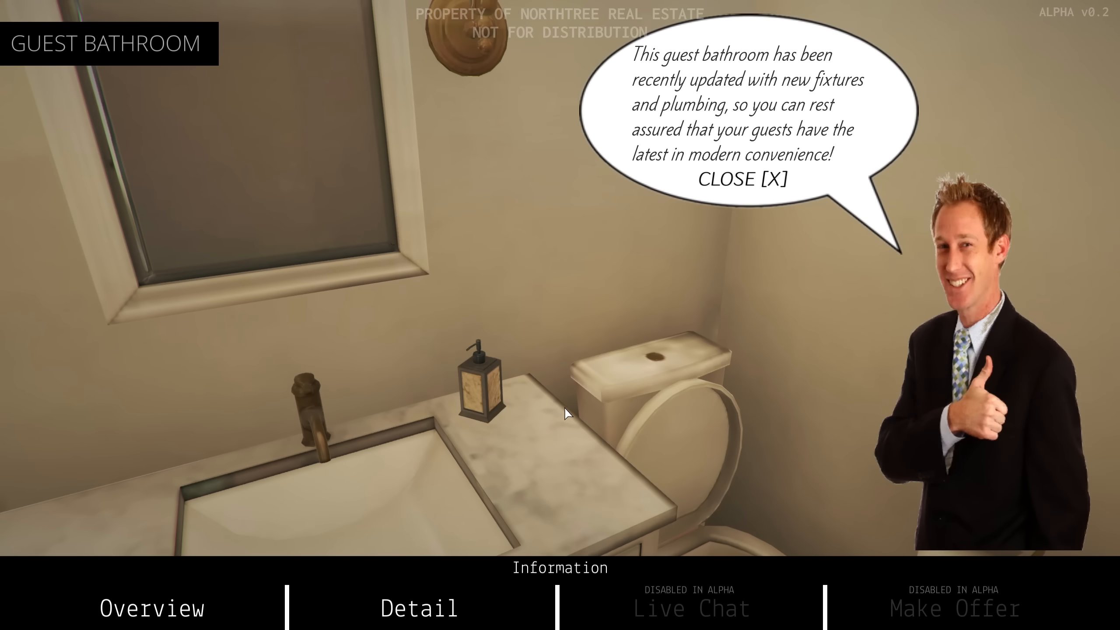
{"action": "mouse_move", "coordinate": [728, 179]}
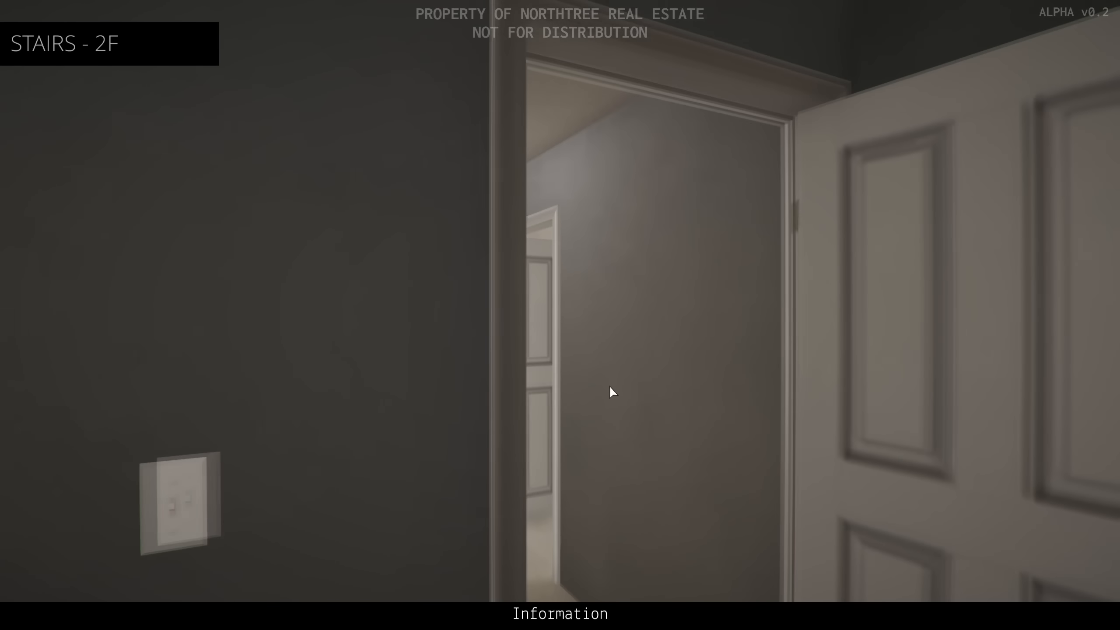
{"action": "mouse_move", "coordinate": [605, 391]}
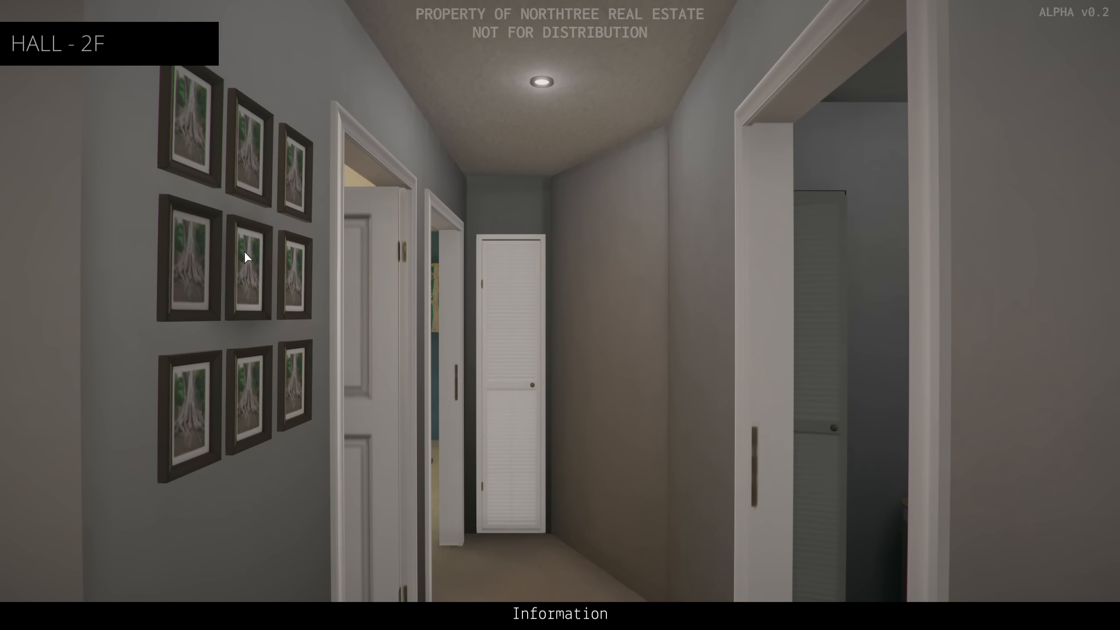
{"action": "mouse_move", "coordinate": [463, 343]}
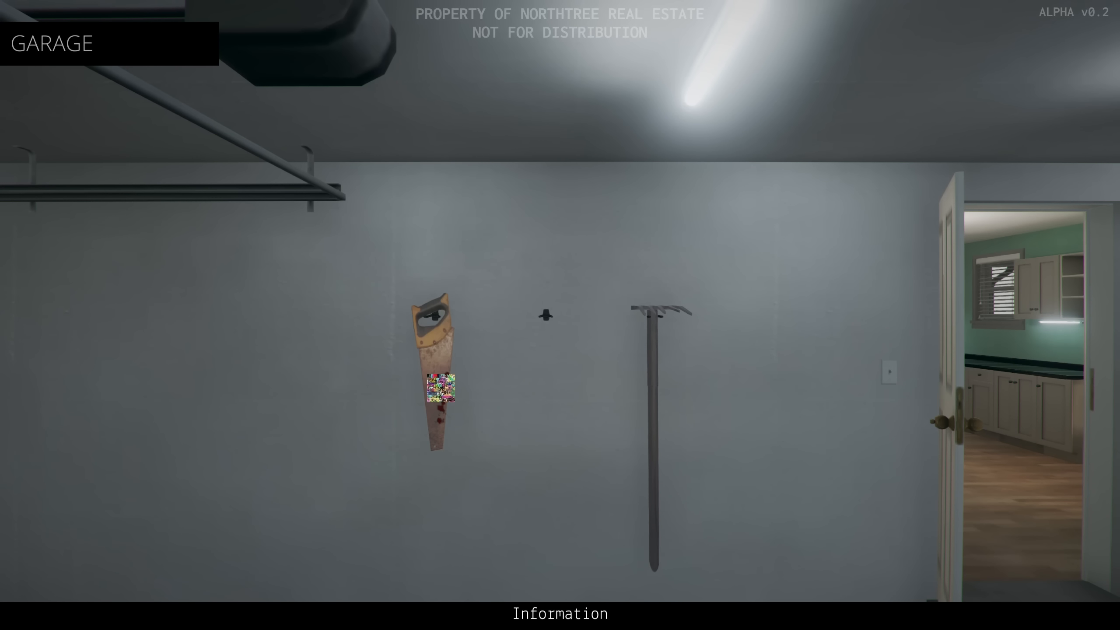
View the garage saw's Detail close-up with the stitched-mouth realtor, then dismiss it.
{"action": "left_click", "coordinate": [437, 386]}
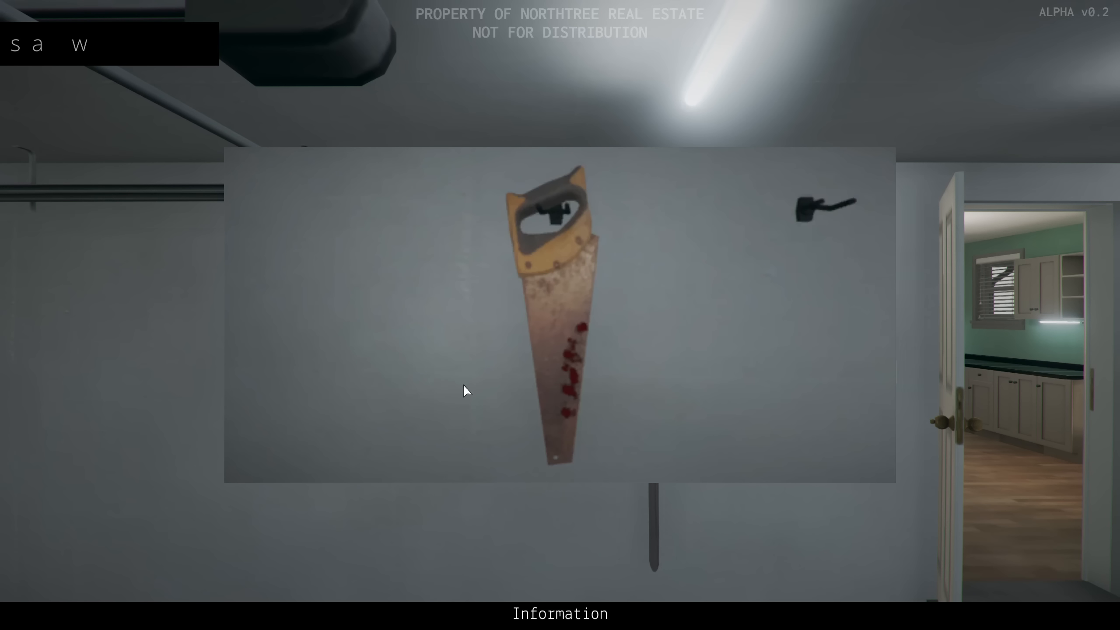
{"action": "mouse_move", "coordinate": [530, 428]}
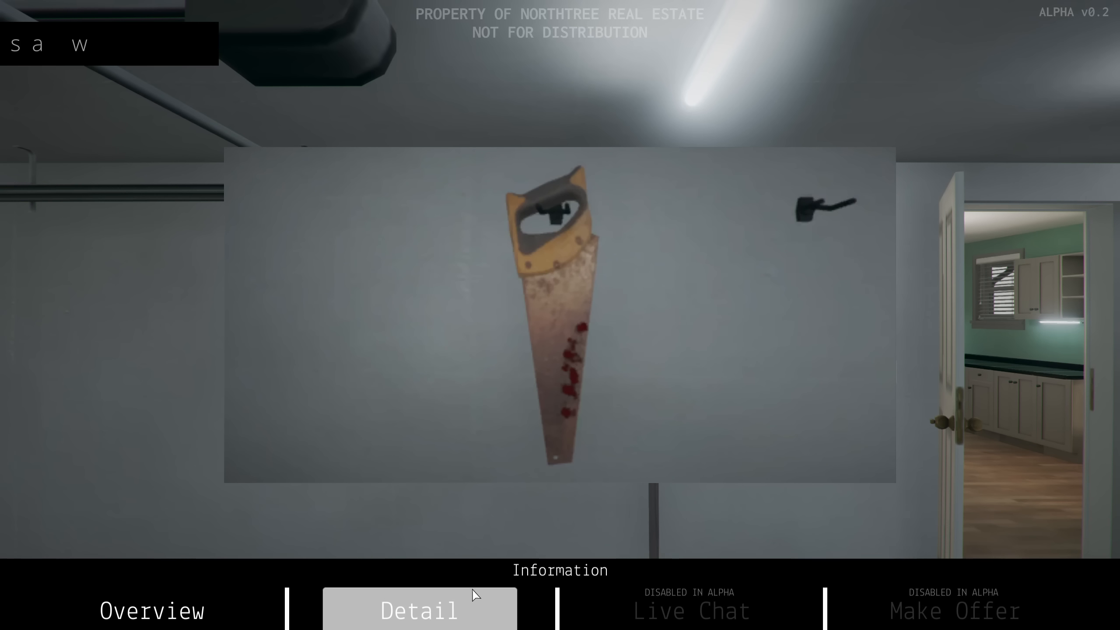
{"action": "left_click", "coordinate": [419, 611]}
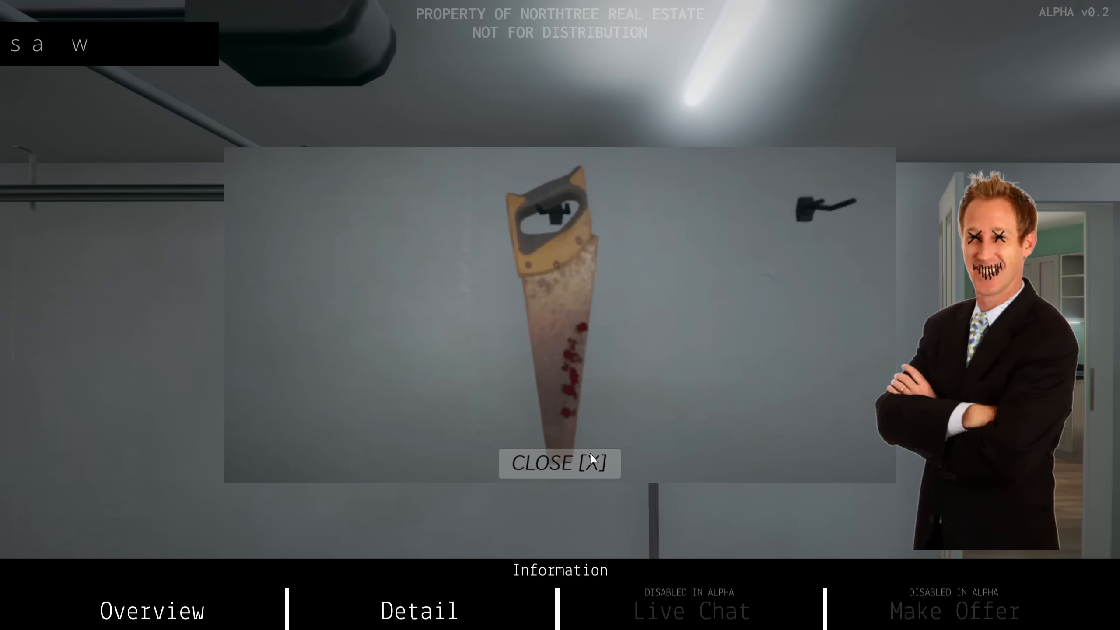
{"action": "left_click", "coordinate": [559, 463]}
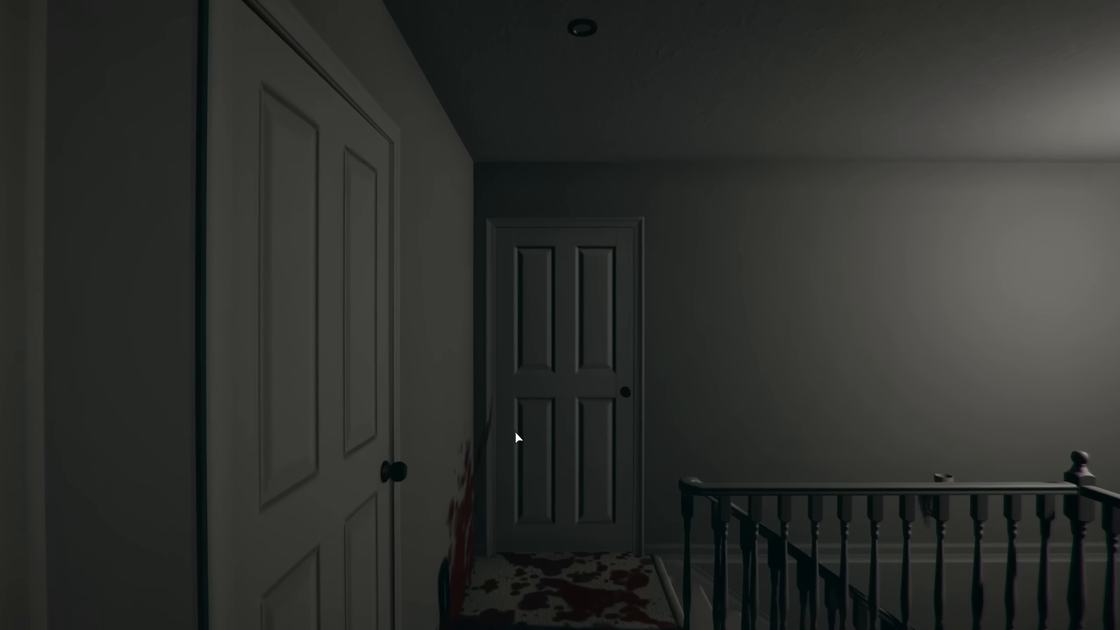
{"action": "mouse_move", "coordinate": [785, 494]}
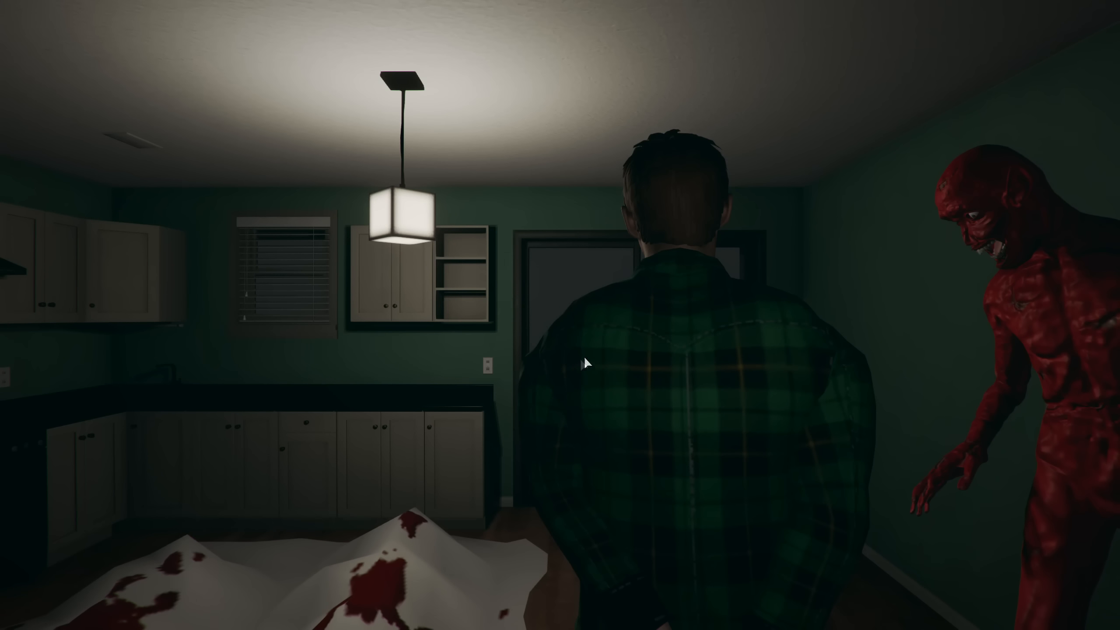
{"action": "mouse_move", "coordinate": [395, 583]}
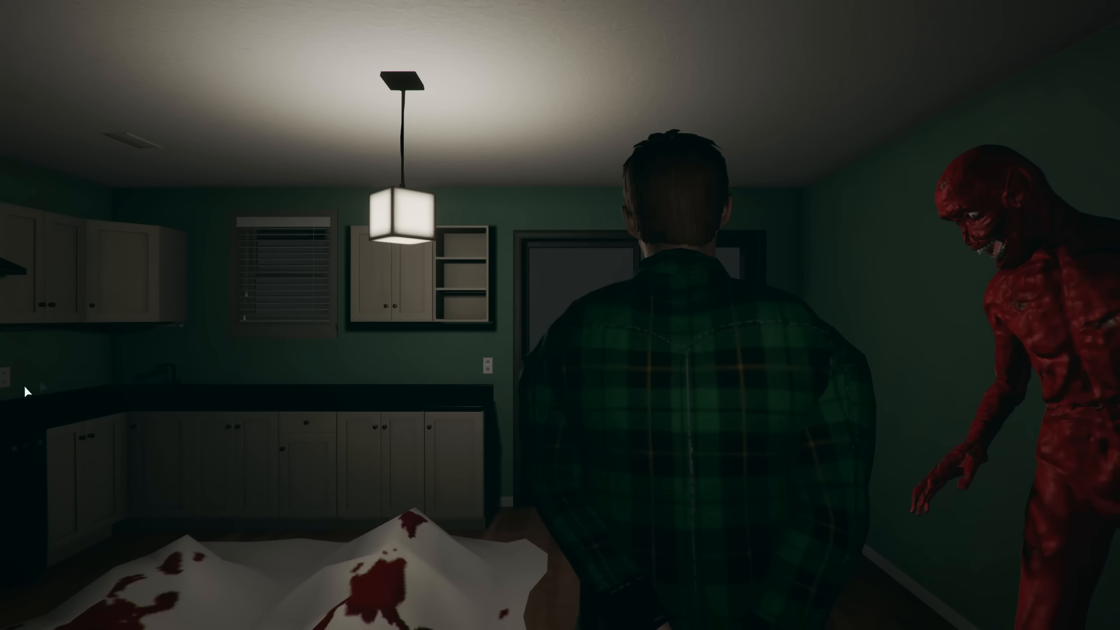
{"action": "mouse_move", "coordinate": [590, 184]}
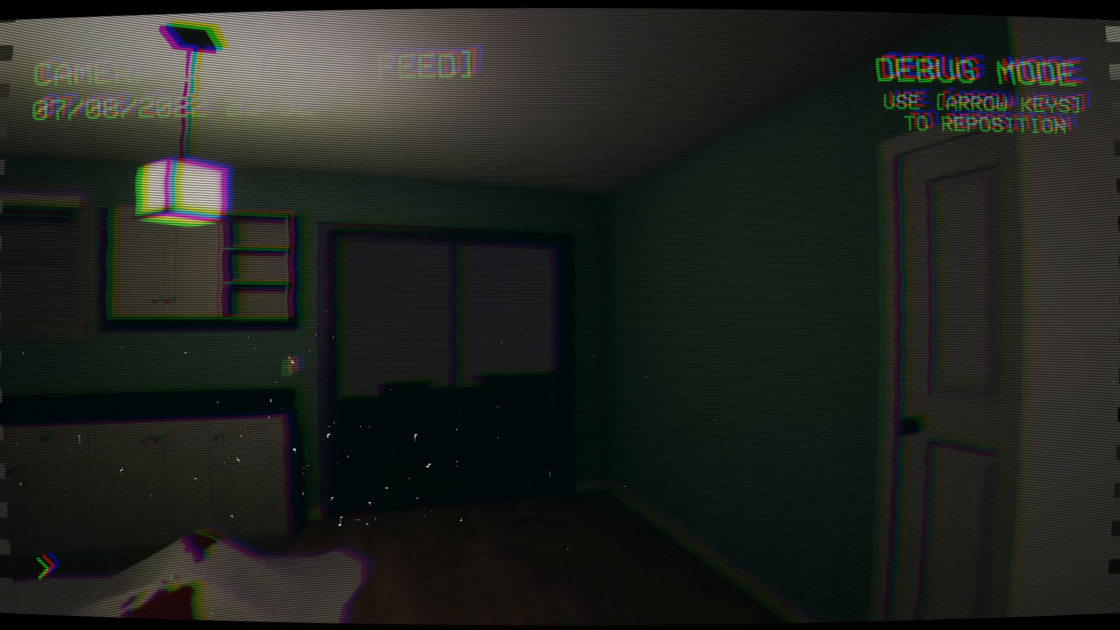
Pan debug Camera 1 from the kitchen past the hallway doors into the dark room.
{"action": "key", "text": "Right"}
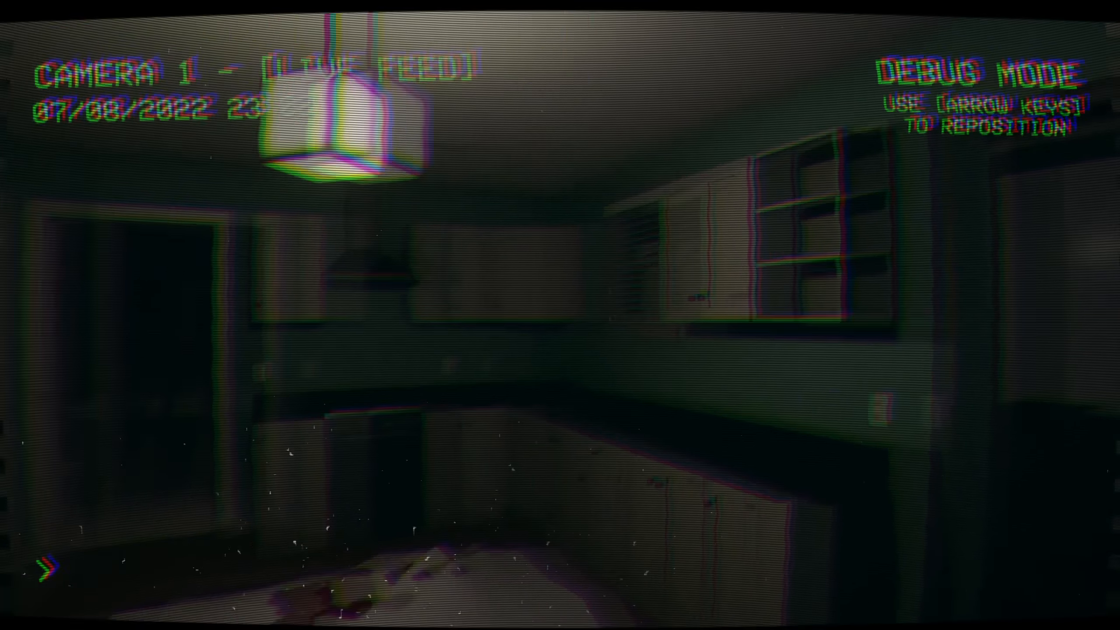
{"action": "key", "text": "Right"}
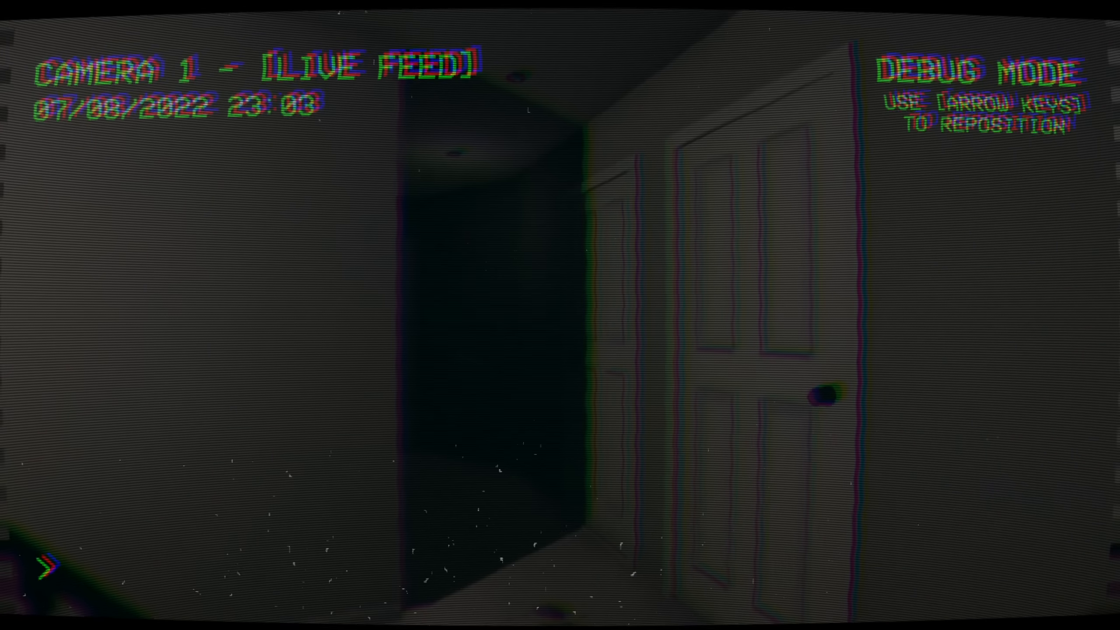
{"action": "key", "text": "right"}
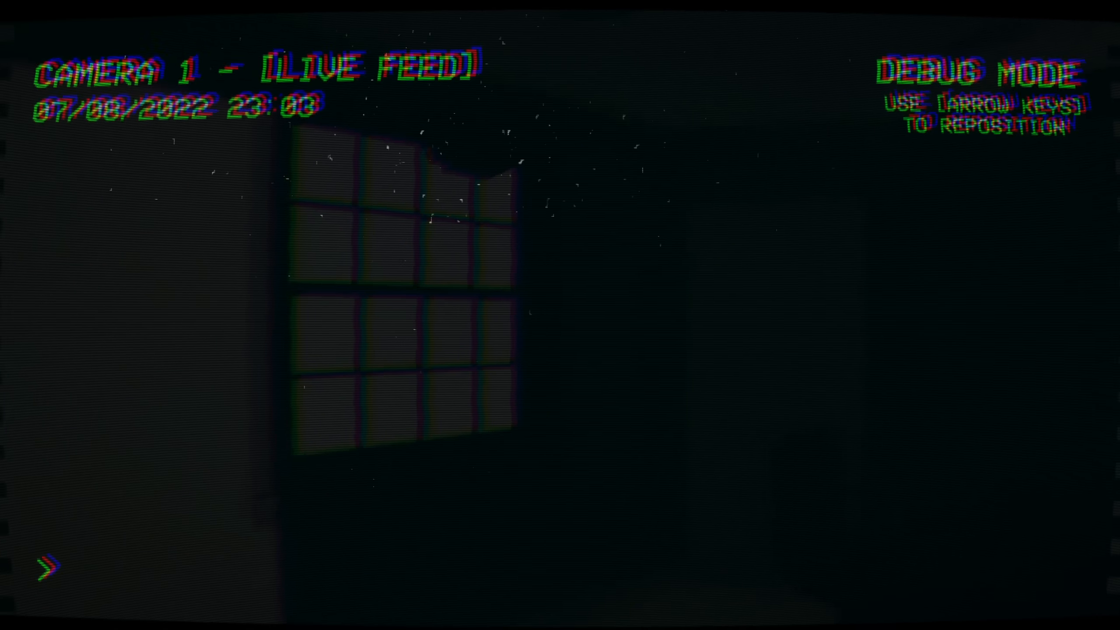
{"action": "key", "text": "Left"}
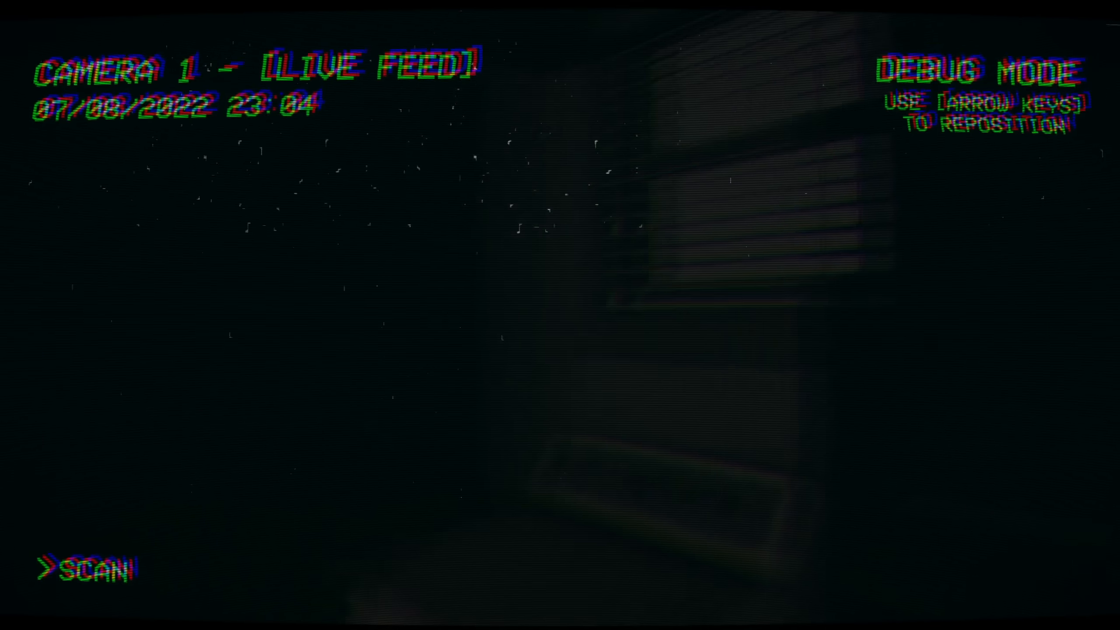
Submit the SCAN command and move the debug camera onward from the door.
{"action": "left_click", "coordinate": [84, 570]}
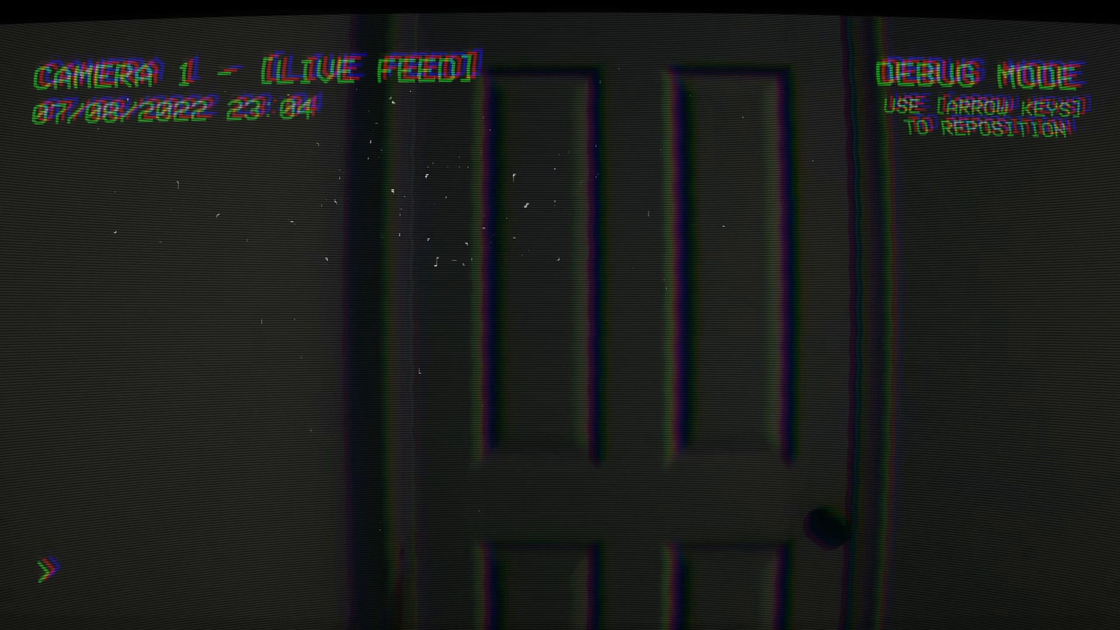
{"action": "key", "text": "Right"}
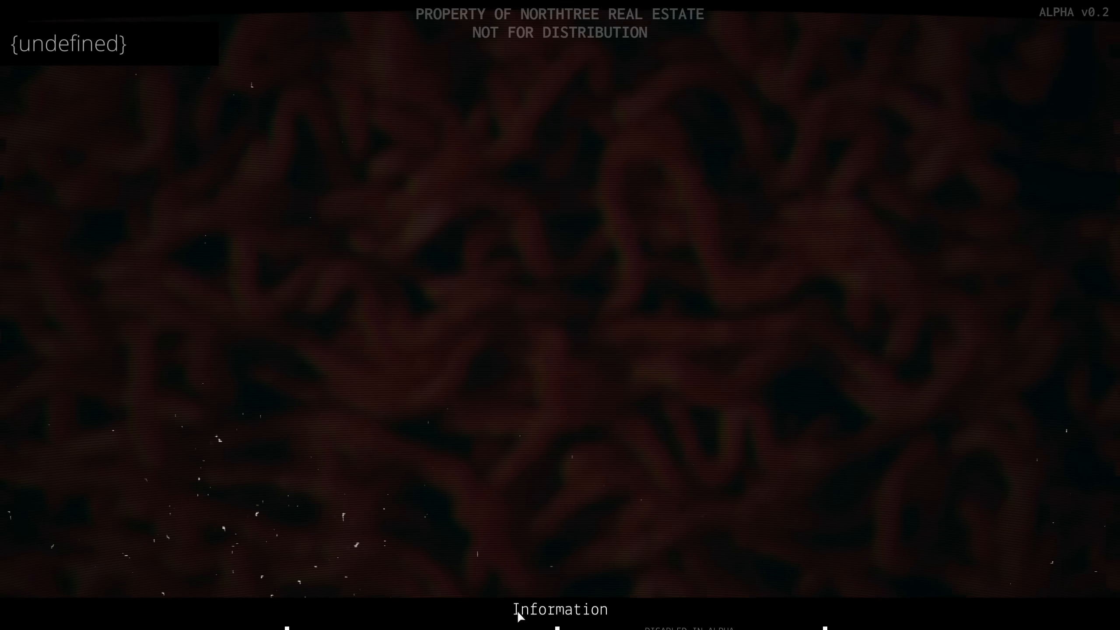
Expand the Information bar to show Overview, Detail, Live Chat and Make Offer.
{"action": "left_click", "coordinate": [559, 609]}
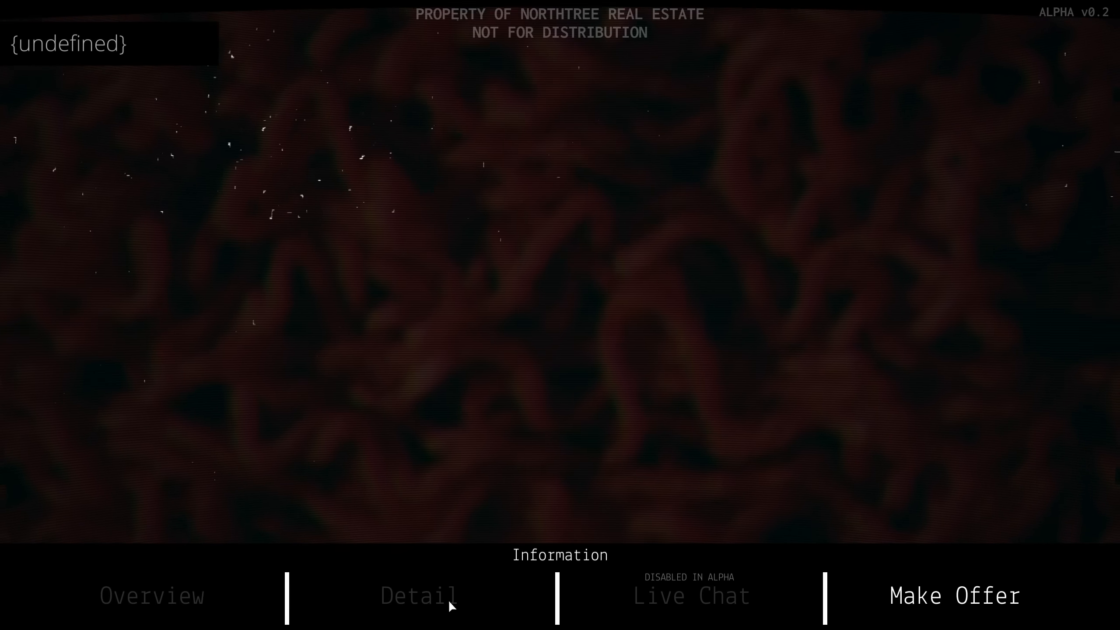